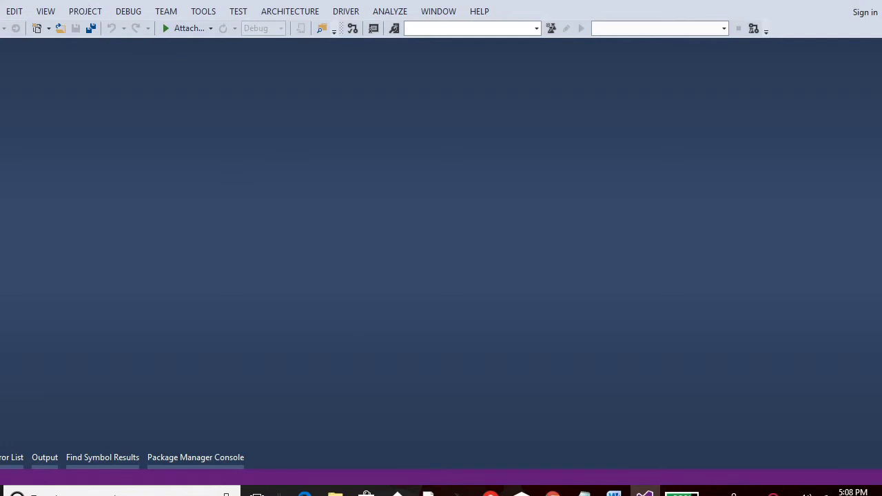
# Step: Create a new ASP.NET Web Application project under Visual C# > Web named WebApiIntro
pyautogui.click(3, 11)
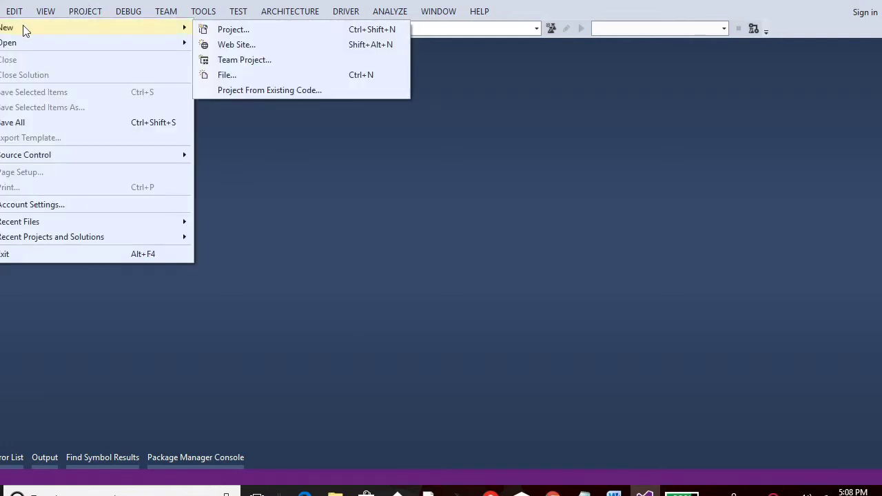
pyautogui.click(233, 29)
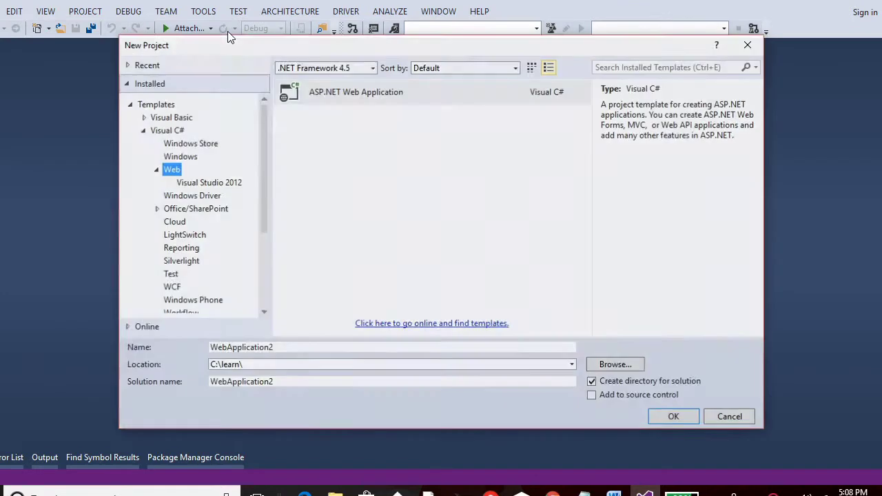
pyautogui.click(167, 130)
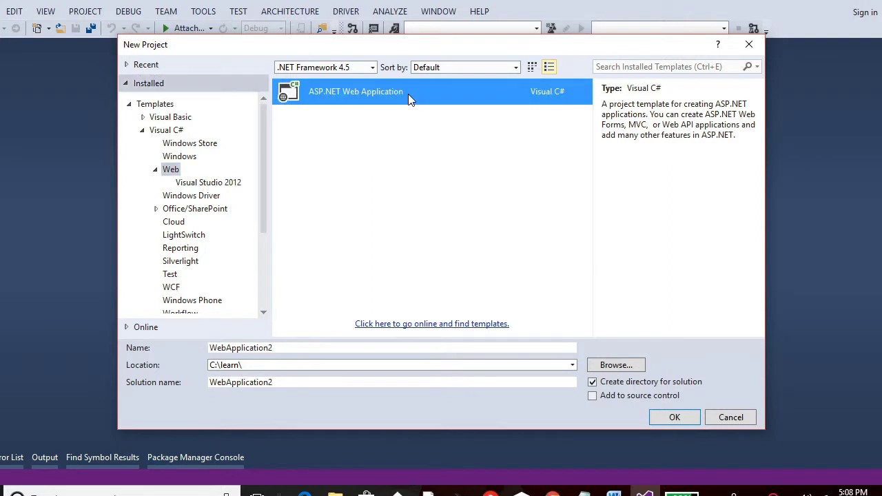
pyautogui.moveTo(300, 346)
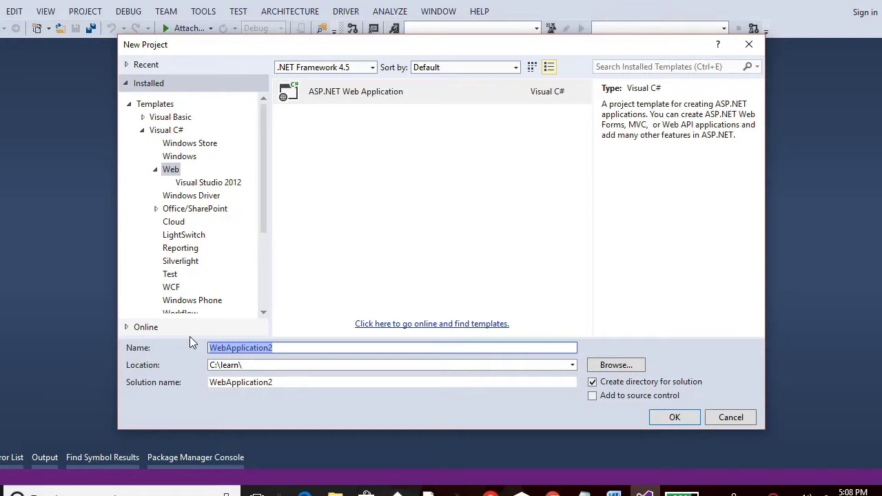
pyautogui.write('WebApi')
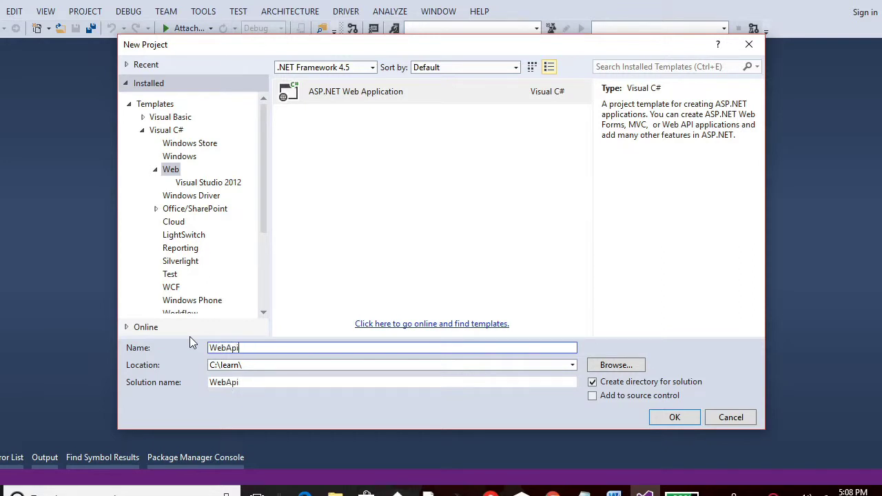
pyautogui.write('Intro')
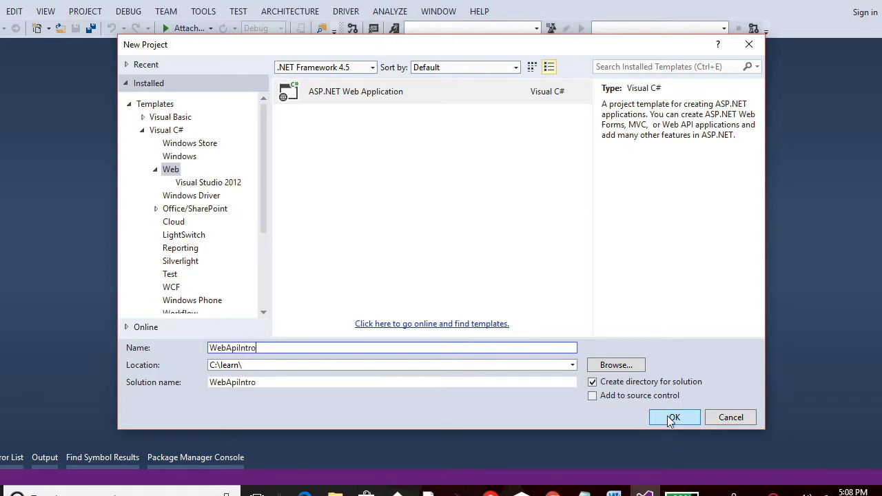
pyautogui.click(673, 417)
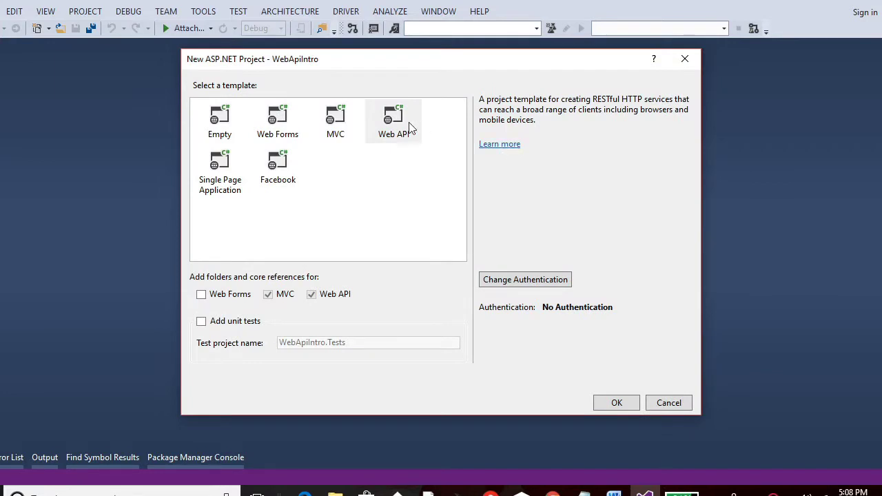
# Step: Preview the Single Page Application and Facebook templates, then create the project using Web API
pyautogui.click(394, 121)
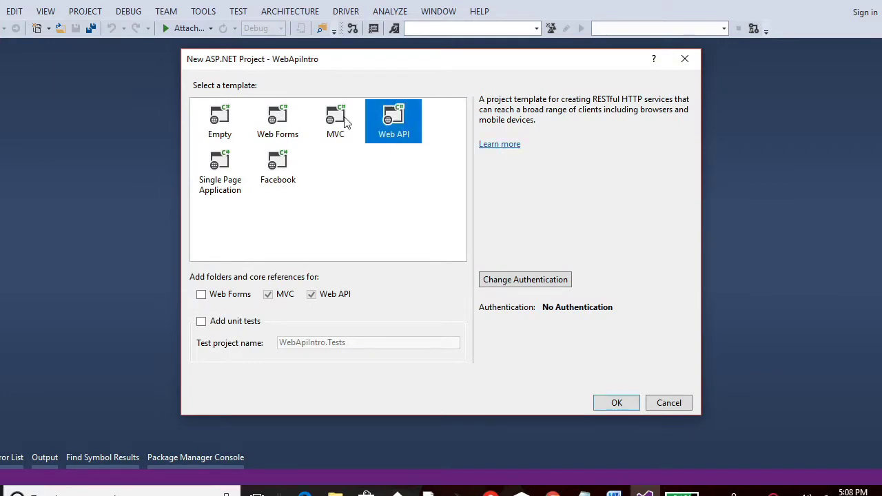
pyautogui.click(220, 171)
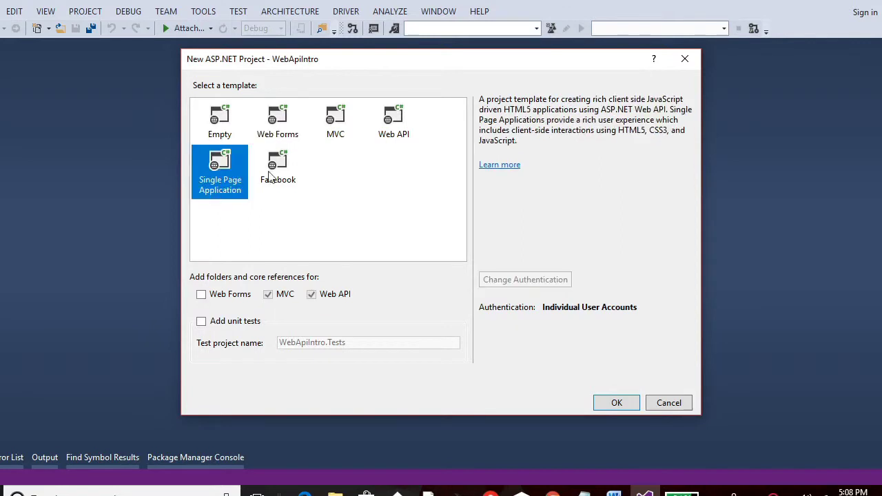
pyautogui.click(278, 171)
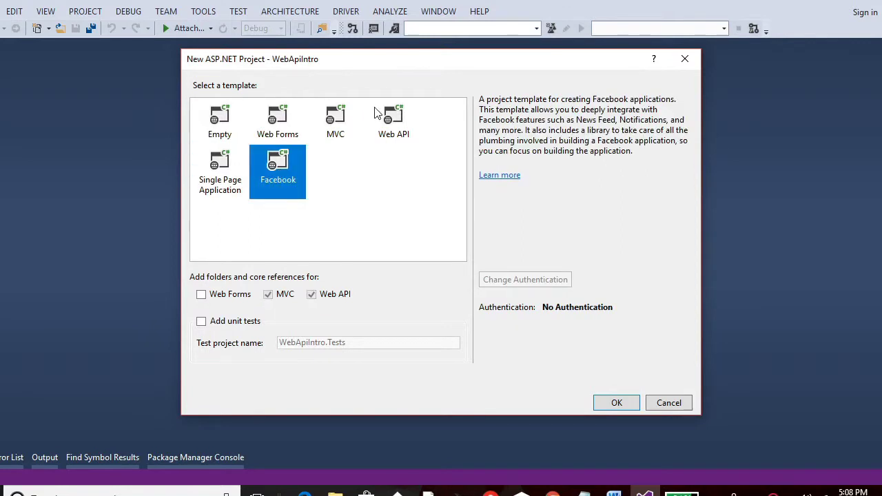
pyautogui.click(394, 121)
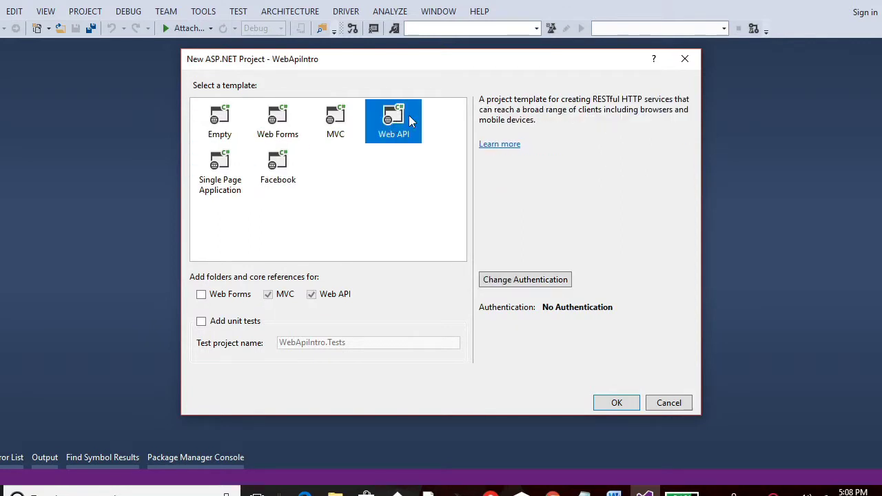
pyautogui.moveTo(548, 294)
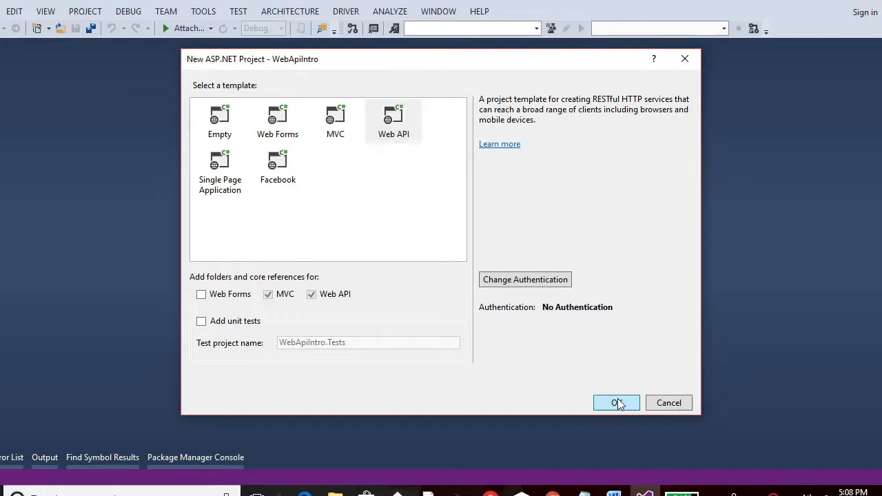
pyautogui.click(616, 402)
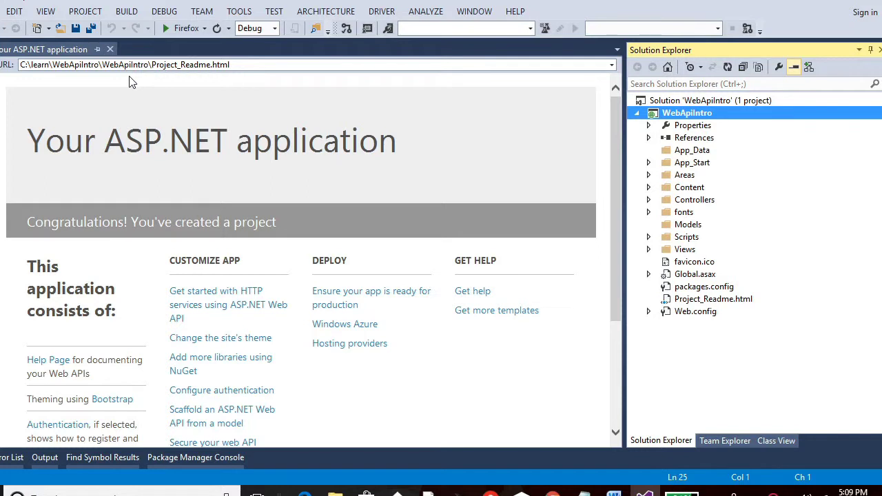
pyautogui.moveTo(102, 203)
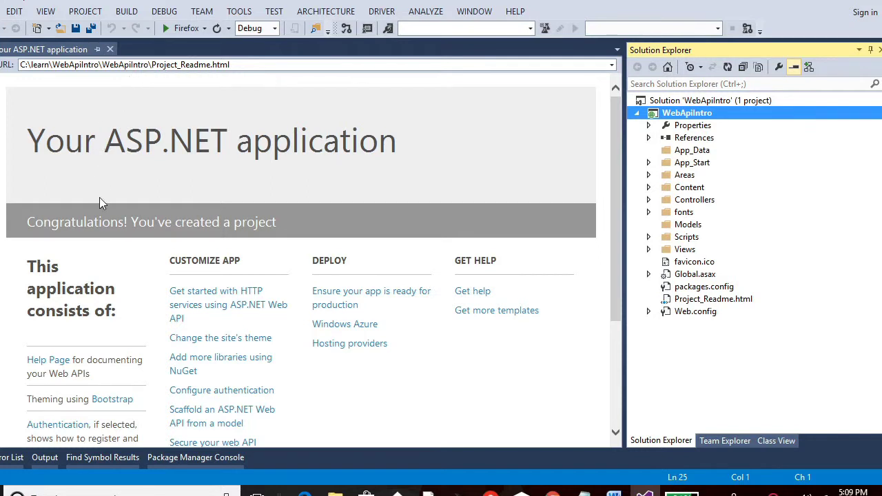
# Step: Scroll through the sections of the generated Project_Readme.html page
pyautogui.scroll(-3)
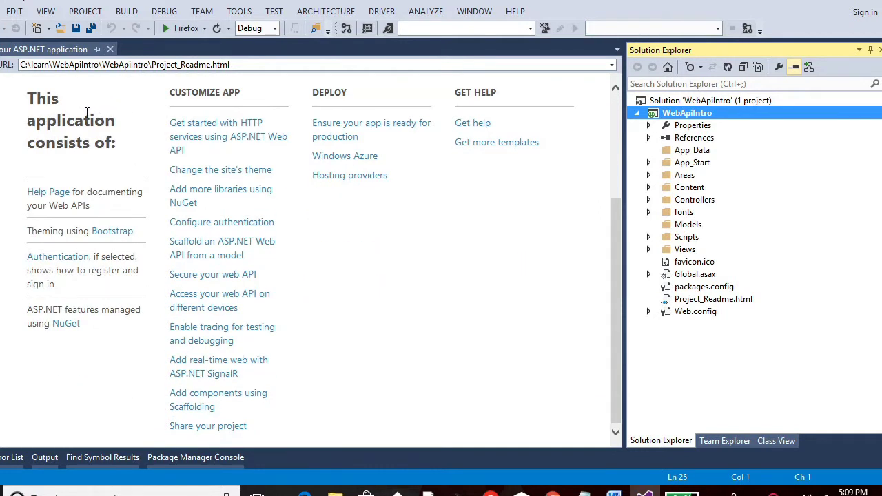
pyautogui.moveTo(344, 105)
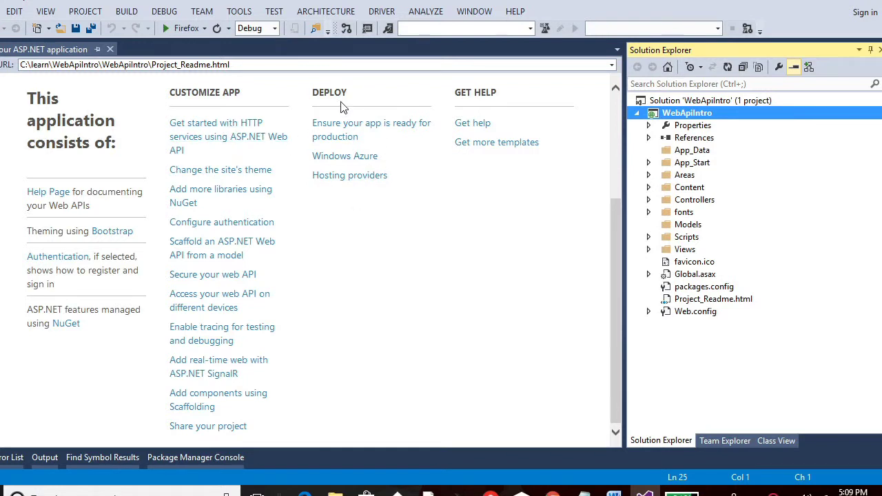
pyautogui.moveTo(112, 207)
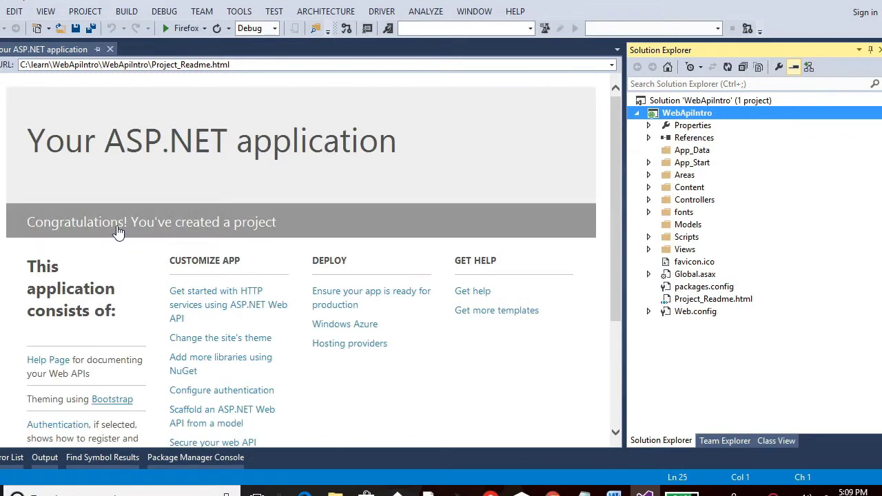
pyautogui.scroll(-3)
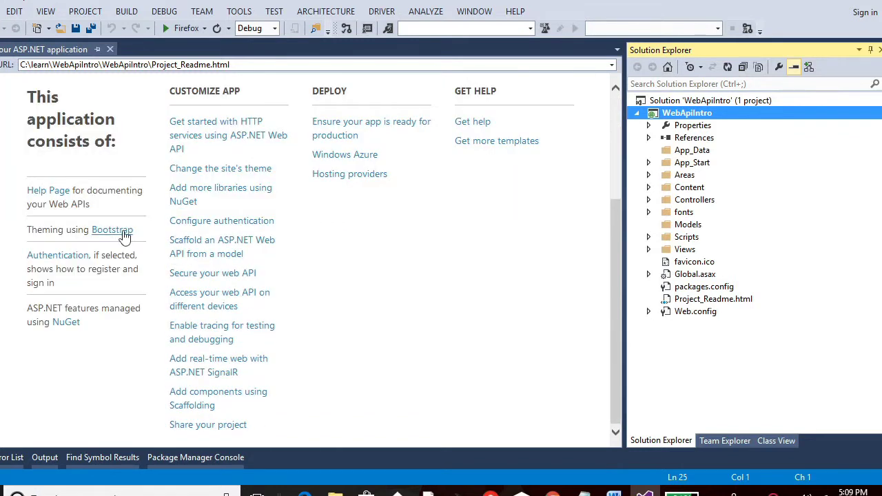
pyautogui.scroll(3)
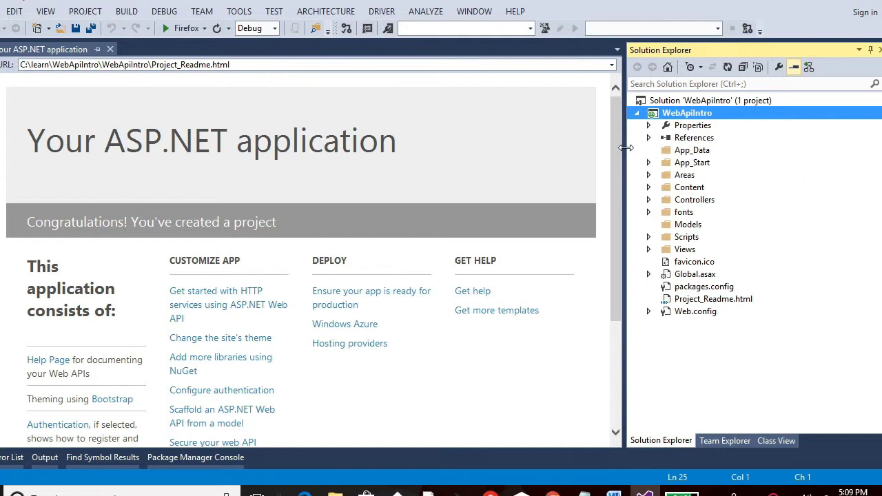
# Step: Widen Solution Explorer and open Global.asax and Web.config
pyautogui.moveTo(626, 148); pyautogui.dragTo(513, 148)
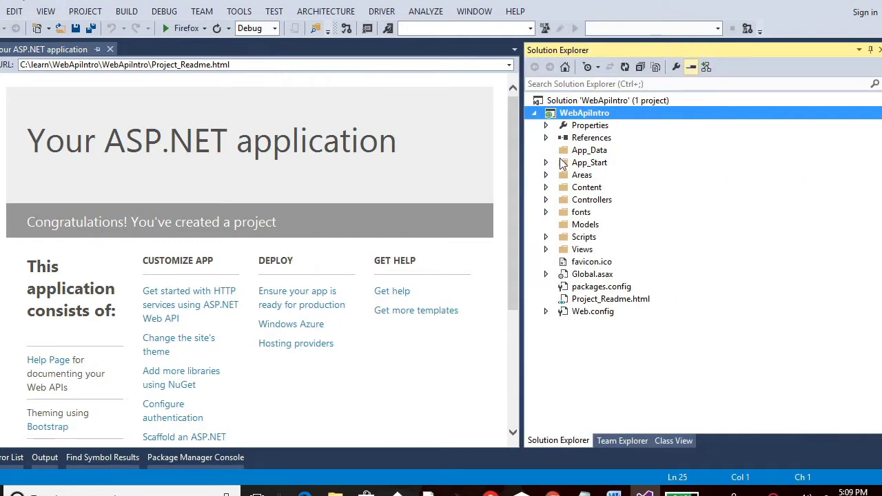
pyautogui.click(583, 174)
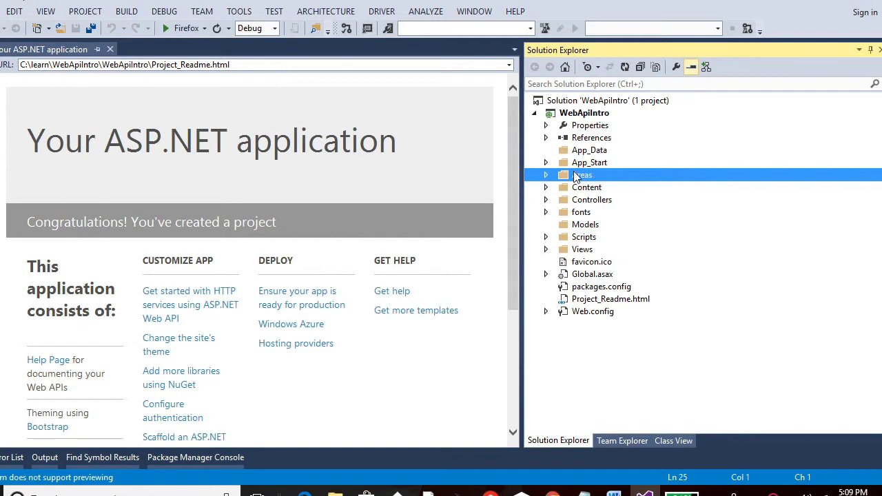
pyautogui.click(581, 212)
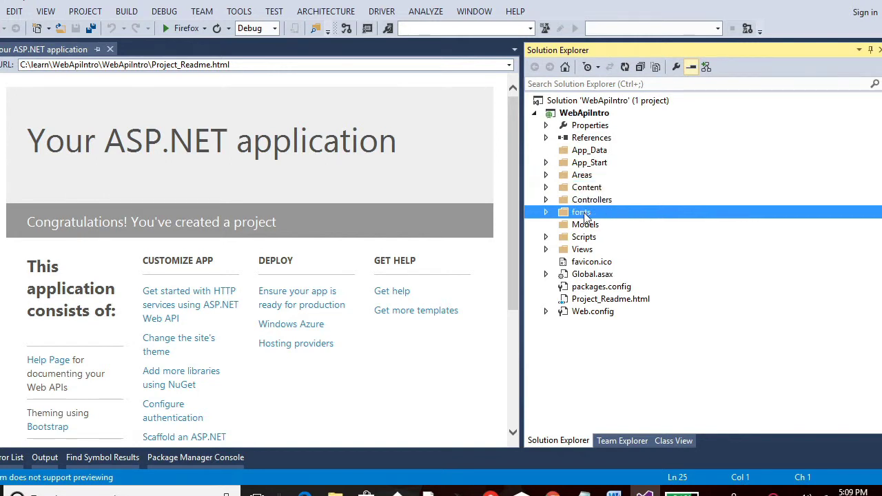
pyautogui.click(582, 248)
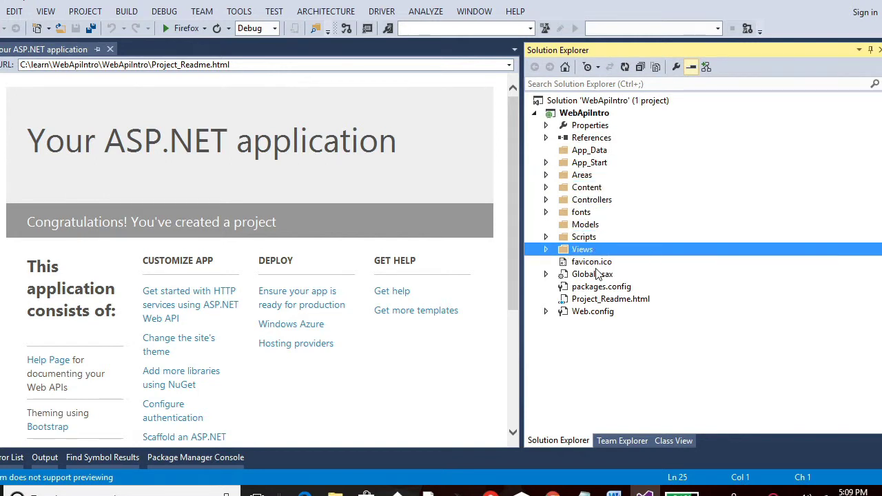
pyautogui.doubleClick(592, 274)
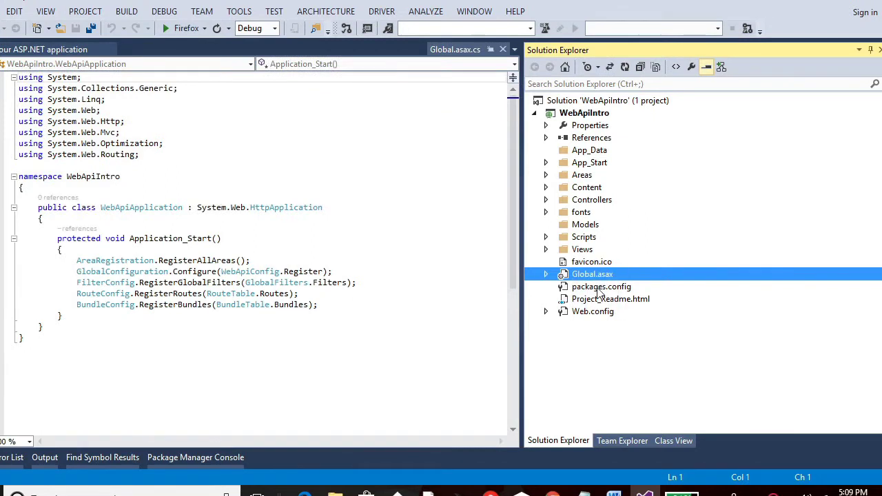
pyautogui.doubleClick(592, 310)
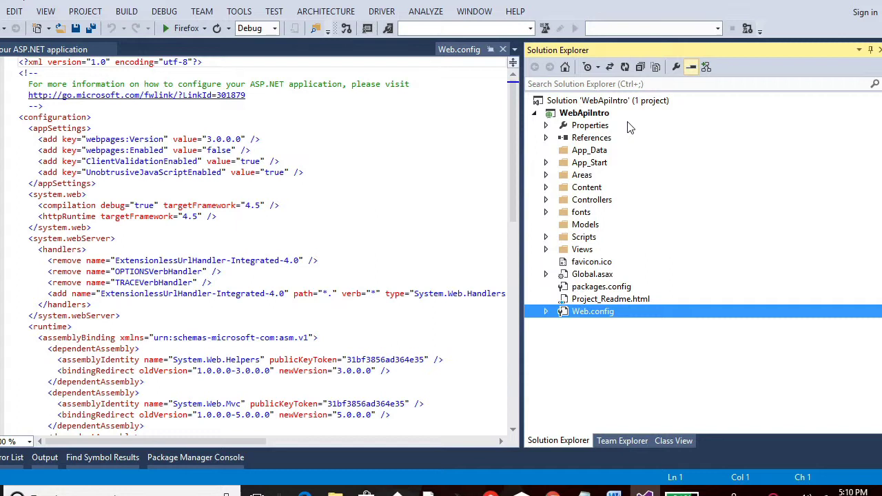
# Step: Expand the App_Start, Areas, Controllers, fonts and Views folders
pyautogui.click(546, 162)
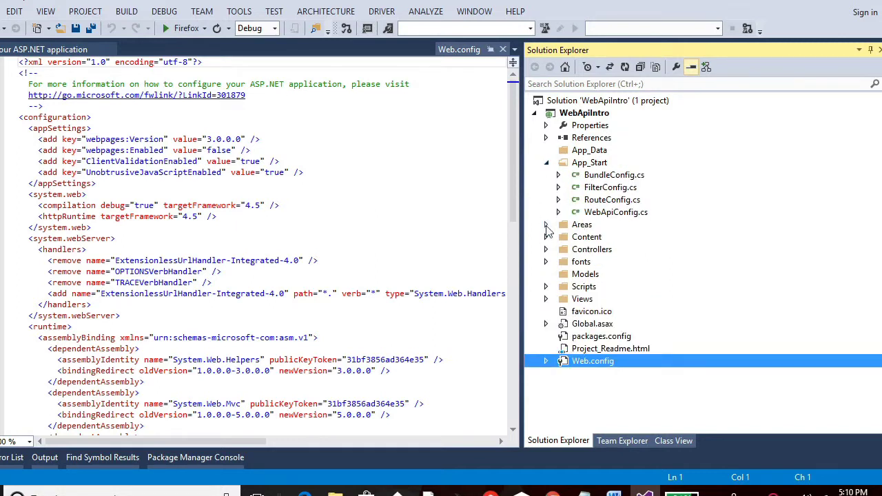
pyautogui.click(546, 224)
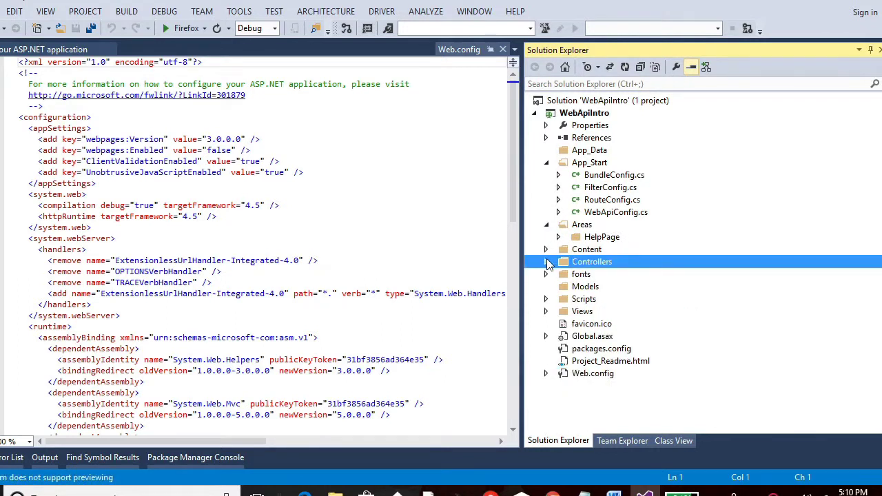
pyautogui.click(545, 249)
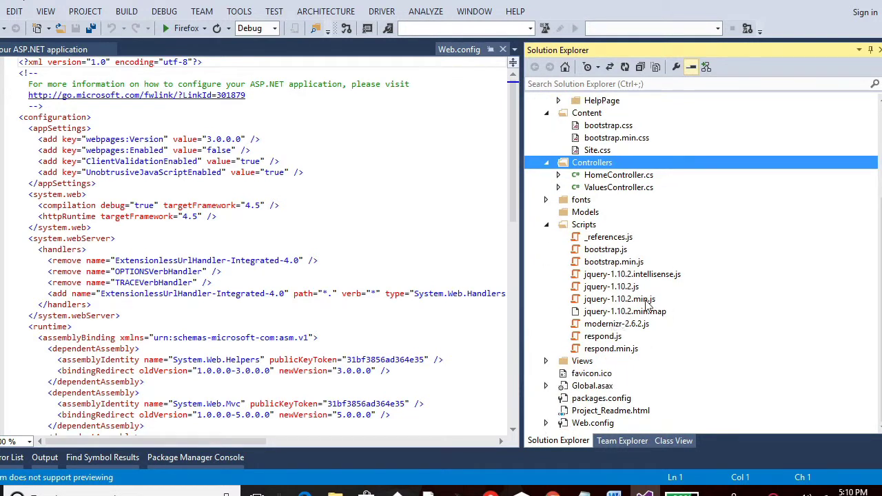
pyautogui.click(546, 199)
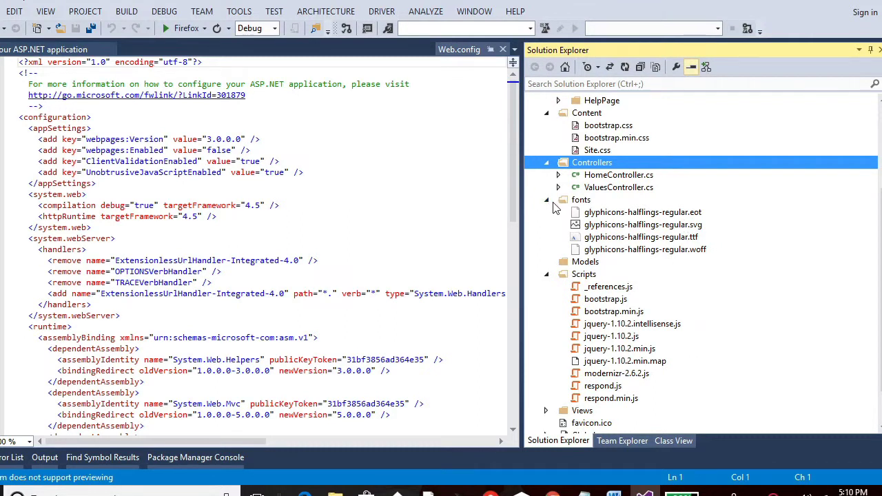
pyautogui.click(545, 199)
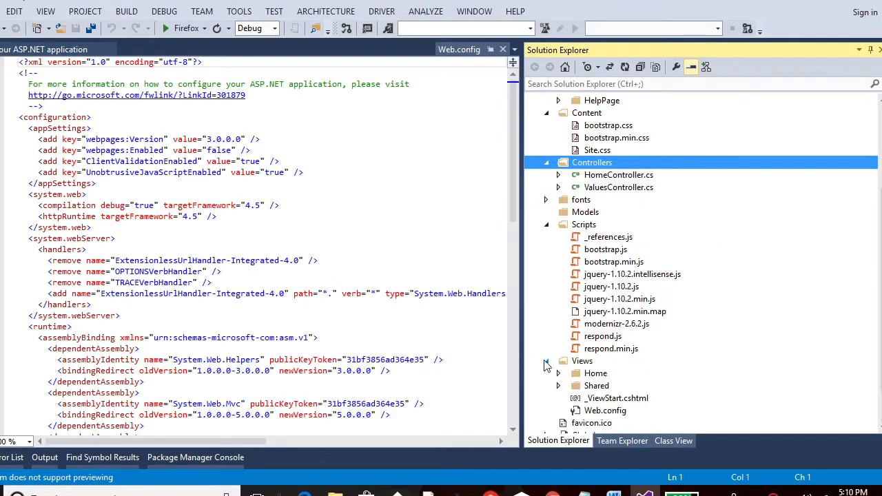
pyautogui.scroll(-3)
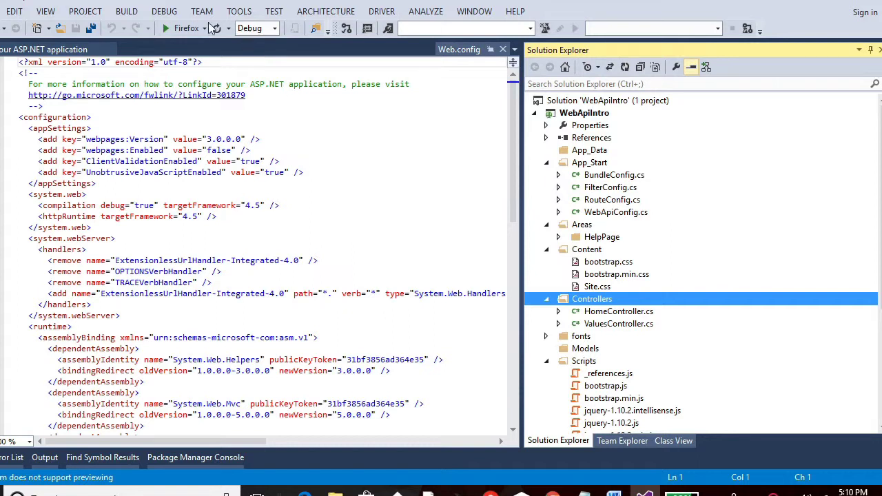
# Step: Check the browser list, keep Firefox, and run WebApiIntro
pyautogui.click(208, 28)
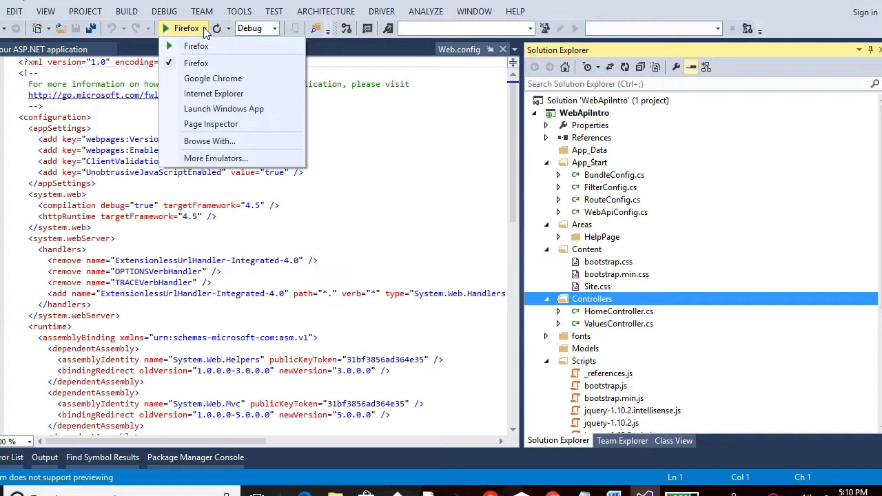
pyautogui.moveTo(214, 93)
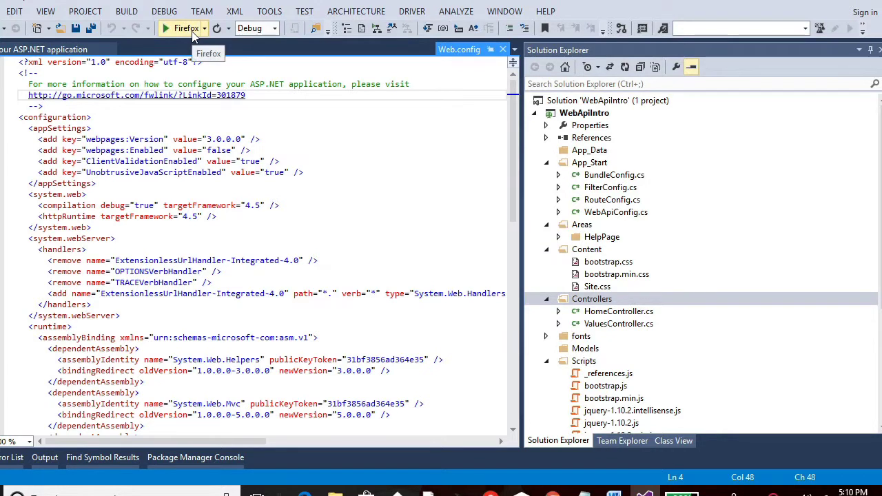
pyautogui.click(165, 28)
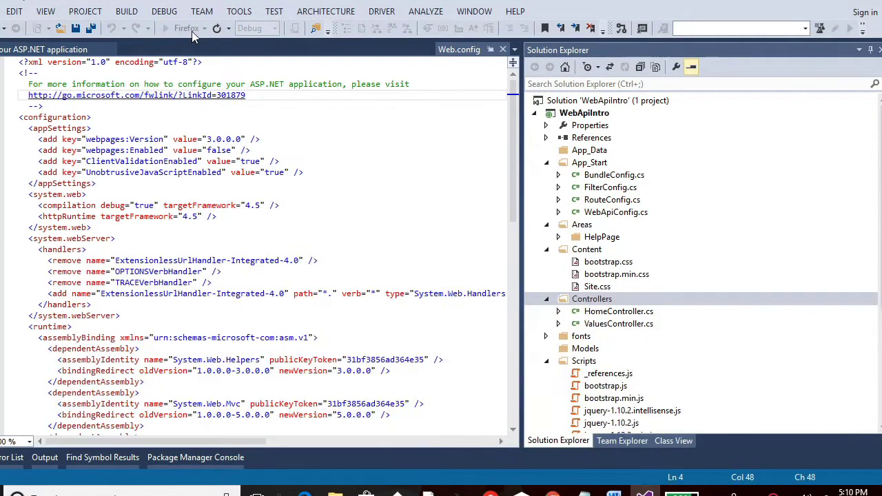
pyautogui.click(165, 28)
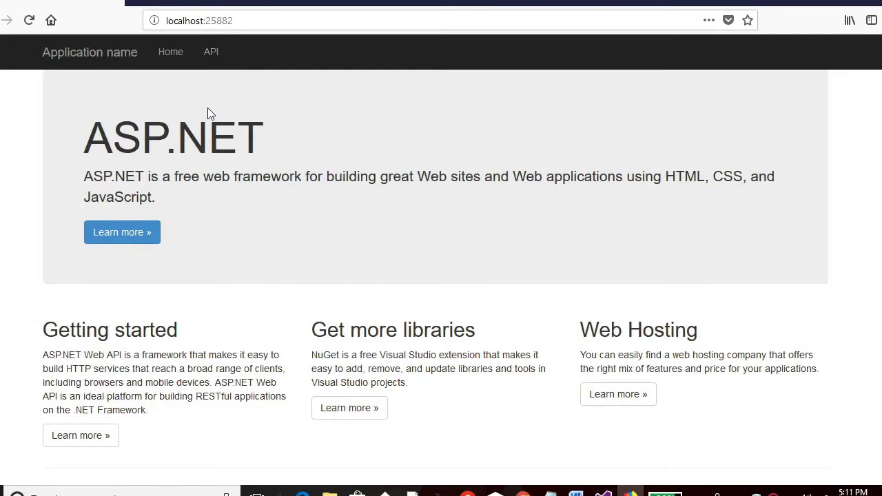
pyautogui.moveTo(200, 337)
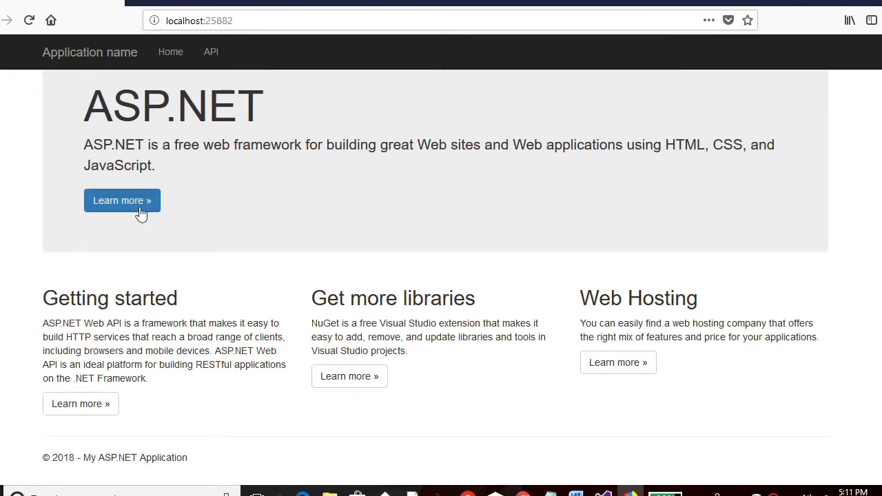
# Step: Follow Learn more on the localhost home page, then the API link to the help page
pyautogui.click(122, 200)
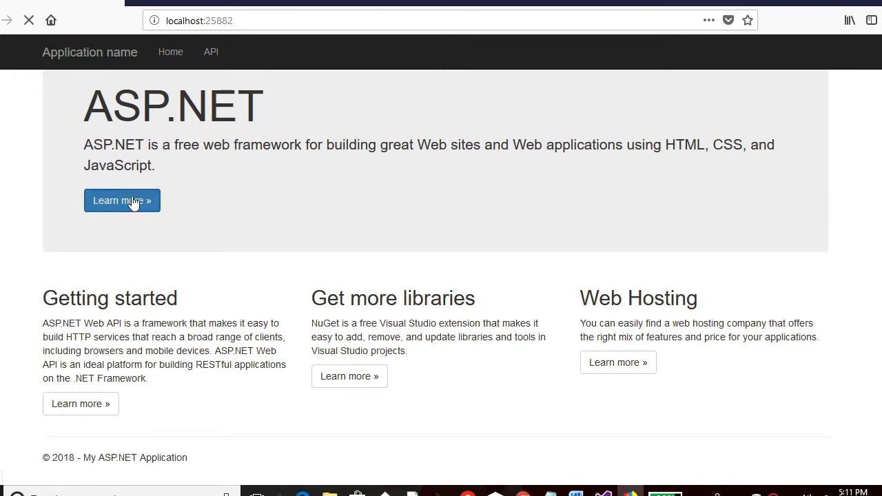
pyautogui.click(122, 200)
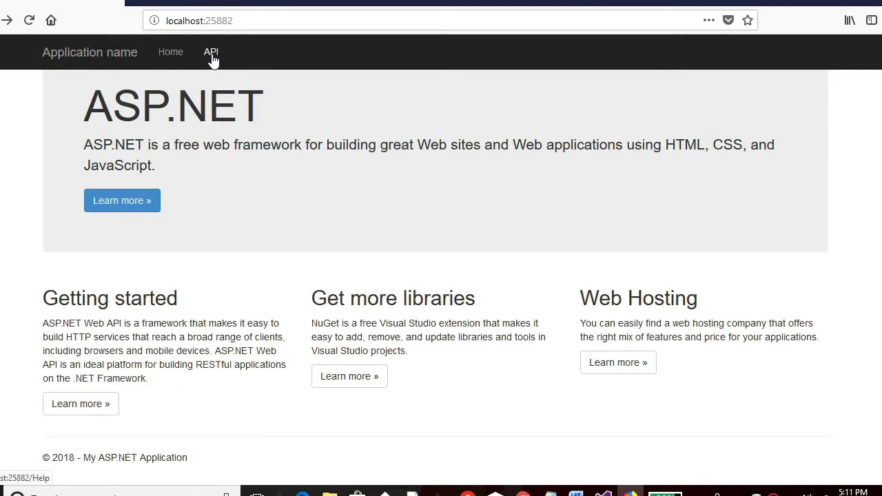
pyautogui.click(210, 52)
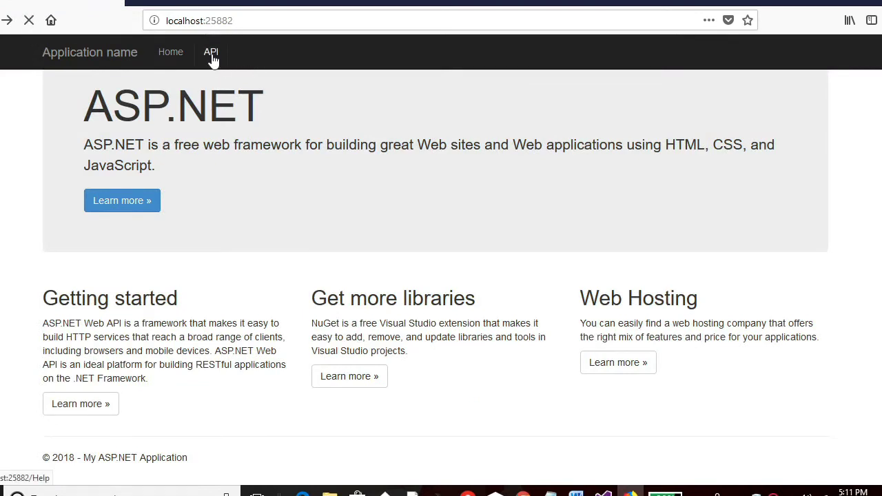
pyautogui.click(211, 52)
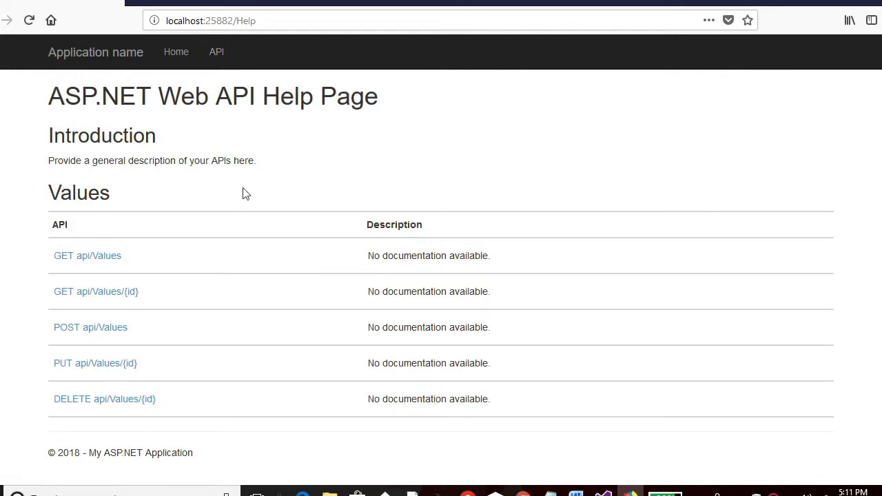
pyautogui.moveTo(128, 245)
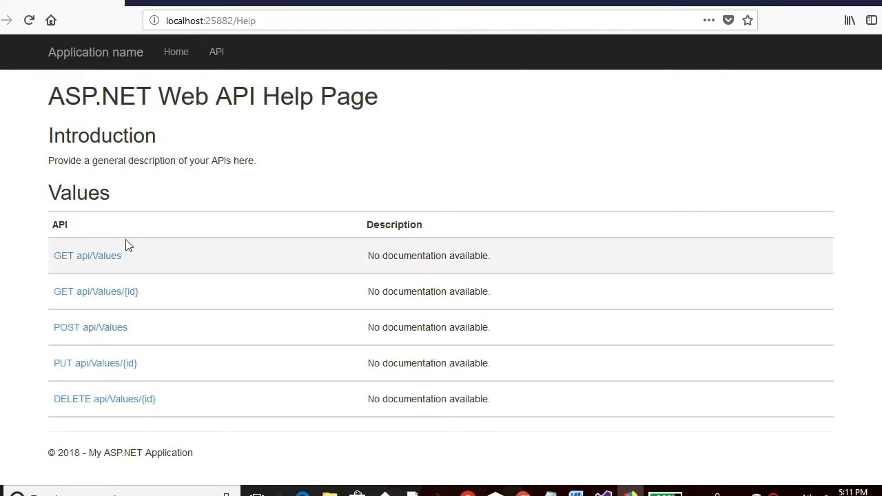
pyautogui.moveTo(93, 246)
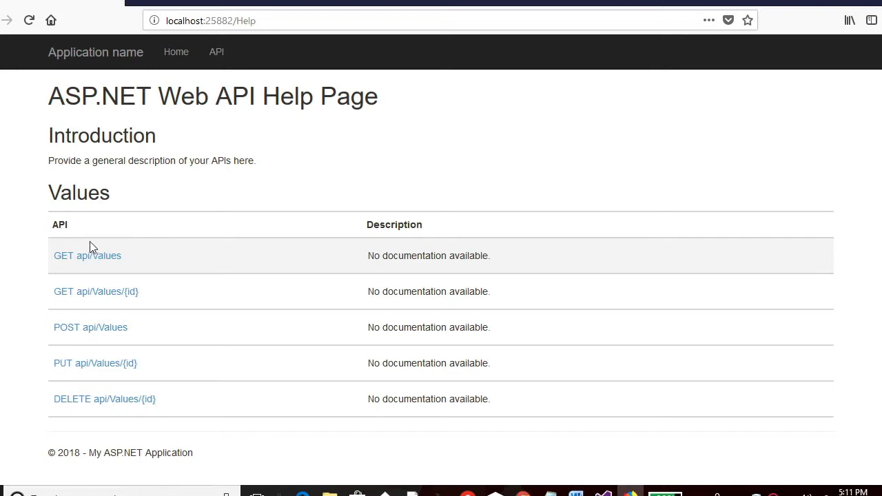
pyautogui.moveTo(79, 327)
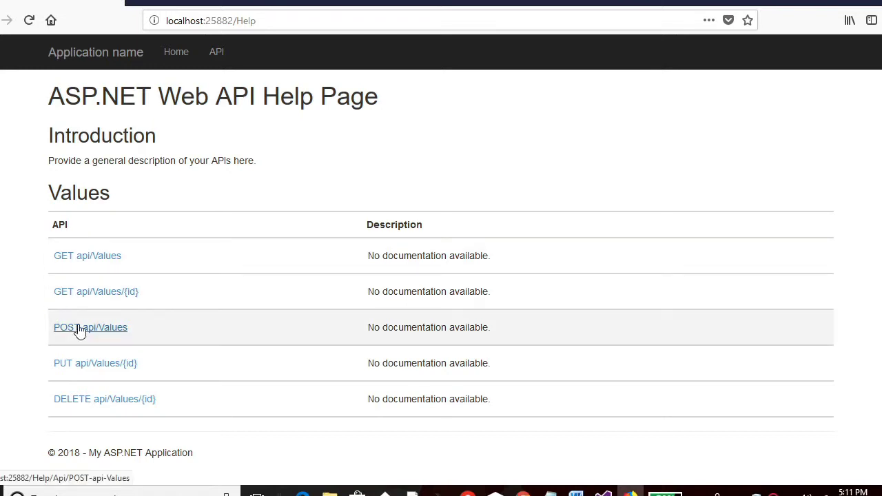
pyautogui.moveTo(135, 363)
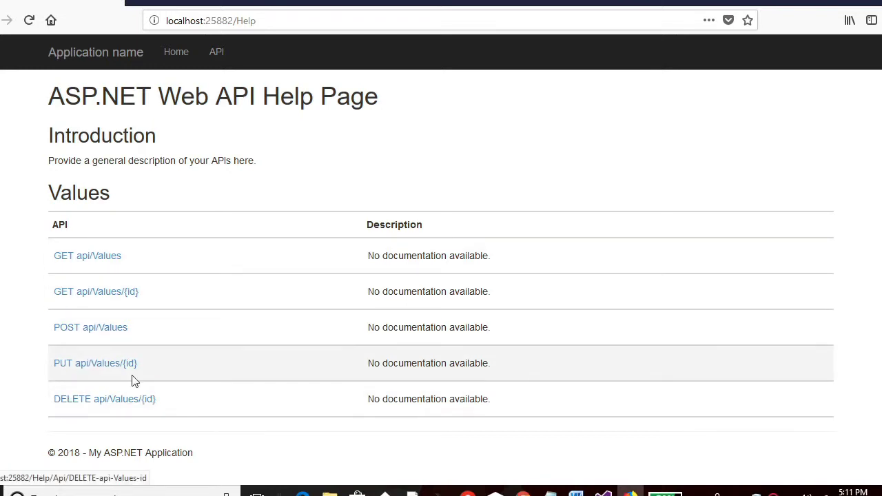
pyautogui.moveTo(106, 261)
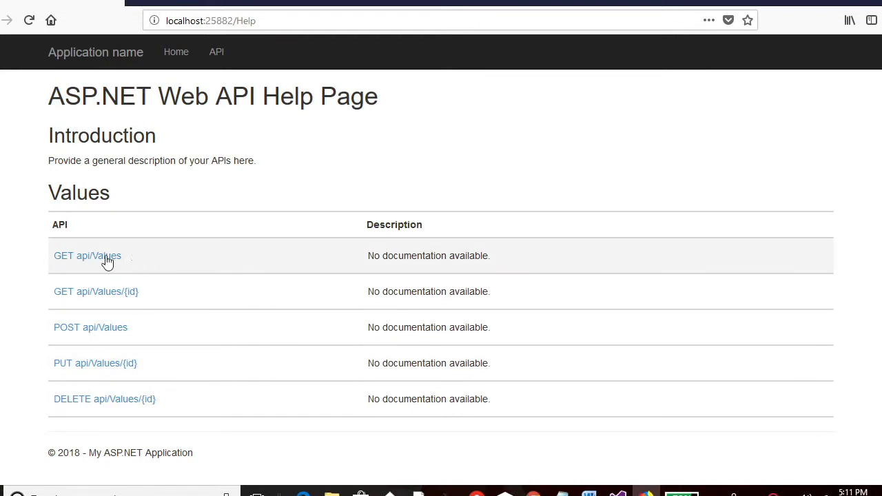
pyautogui.moveTo(86, 267)
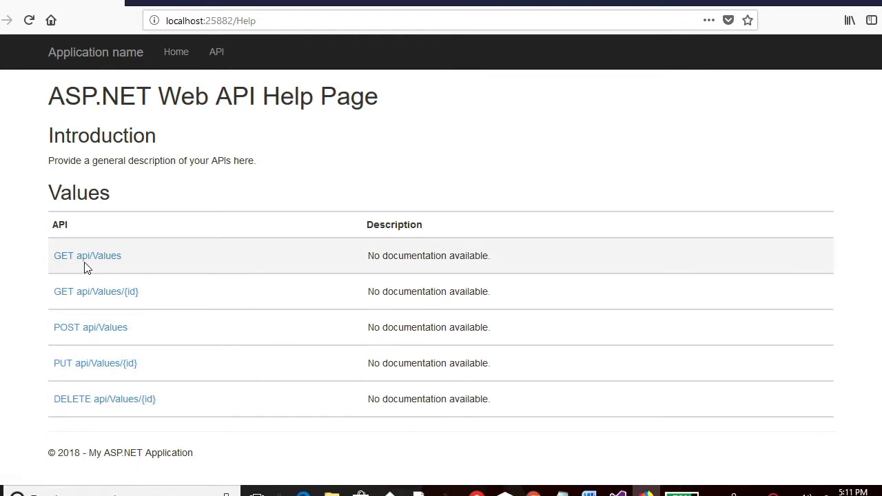
pyautogui.moveTo(87, 256)
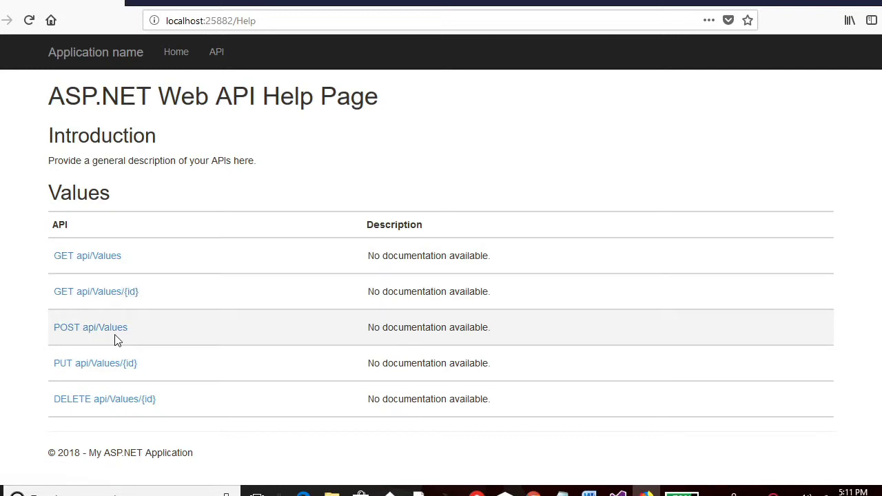
pyautogui.moveTo(107, 326)
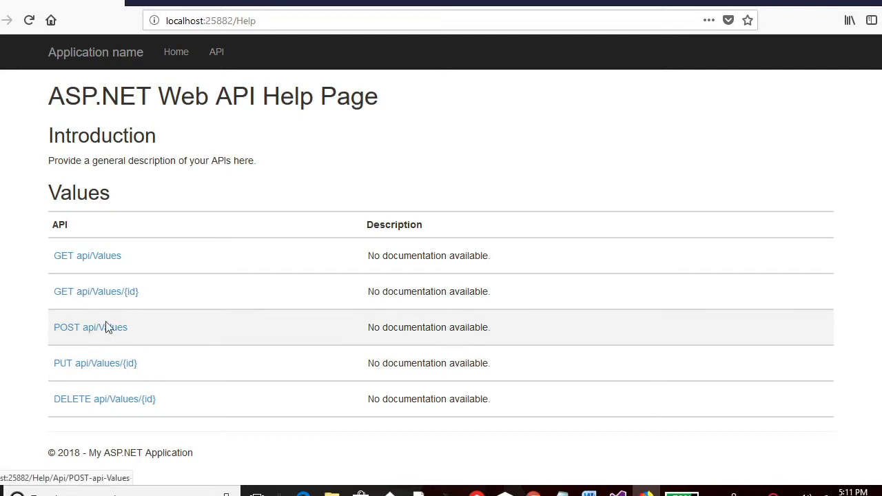
pyautogui.moveTo(95, 363)
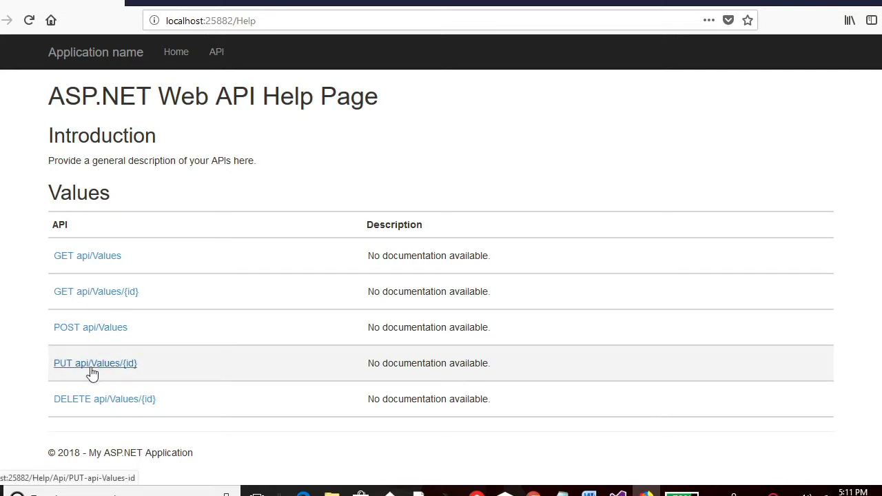
pyautogui.moveTo(94, 415)
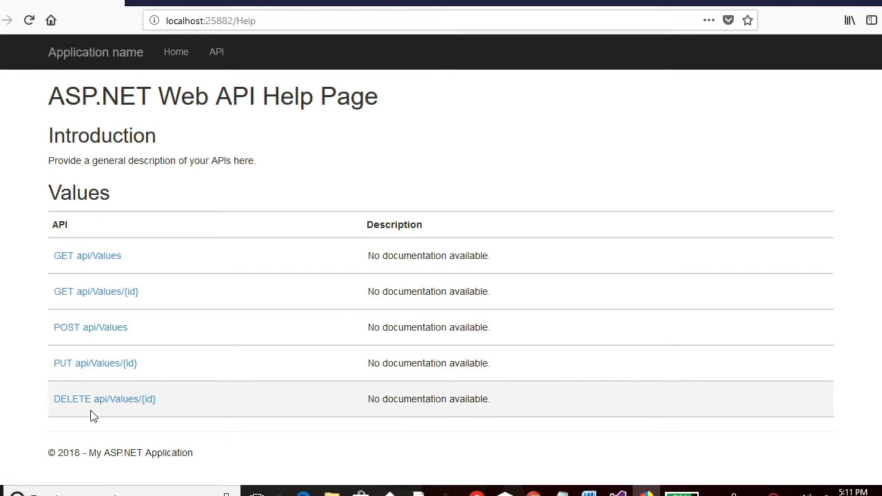
pyautogui.moveTo(153, 255)
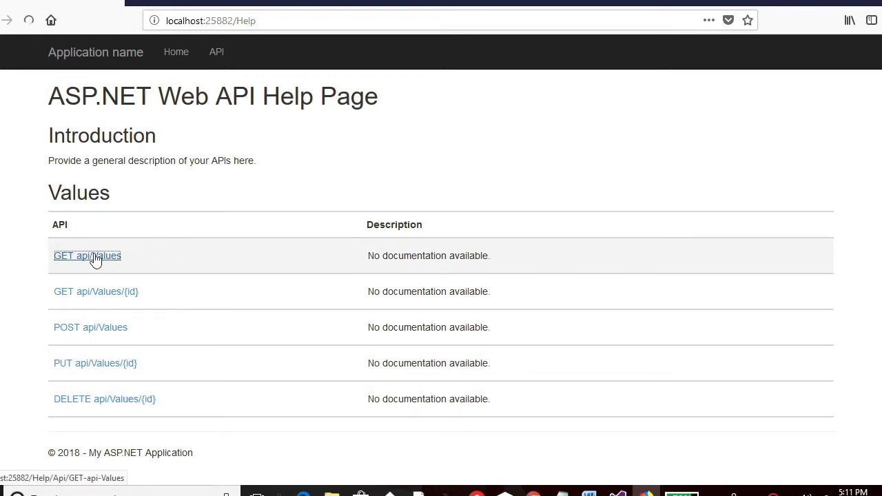
# Step: Open the GET api/Values link in the help page's Values table
pyautogui.click(86, 256)
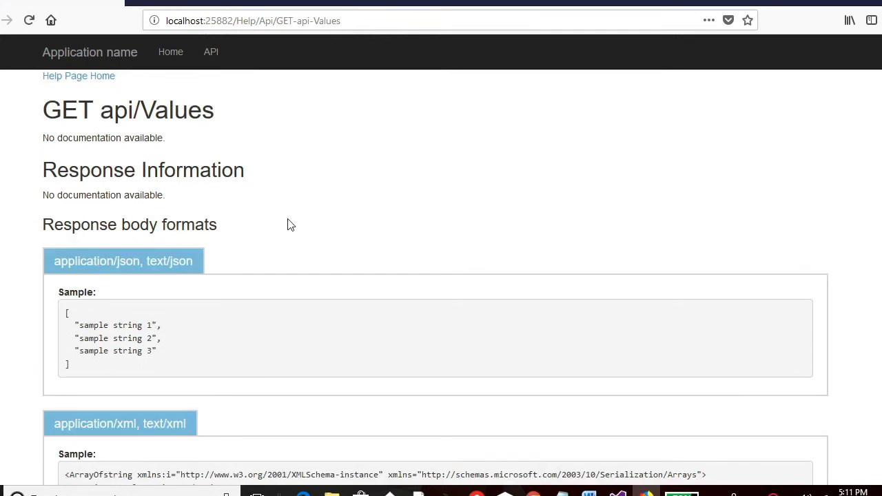
pyautogui.scroll(-3)
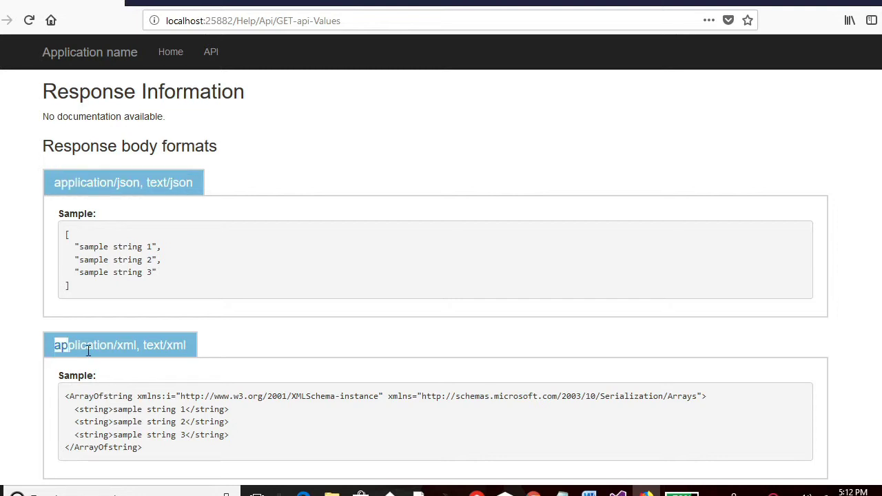
pyautogui.scroll(-3)
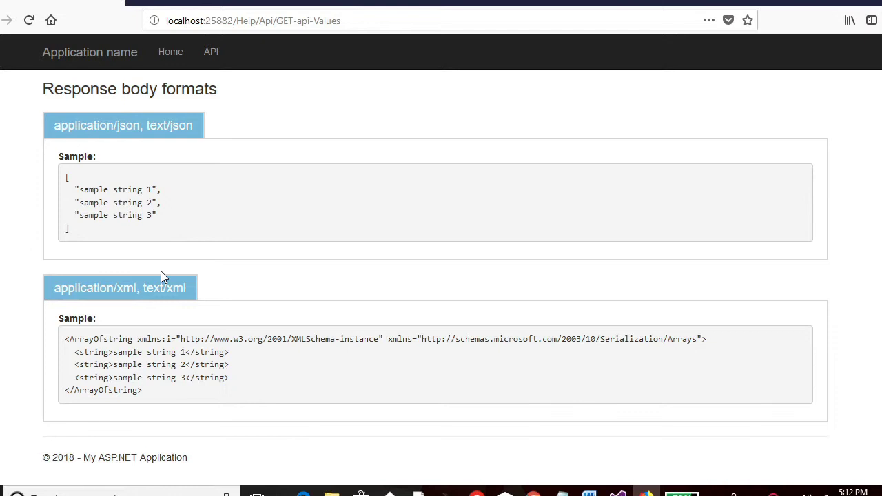
pyautogui.moveTo(194, 196)
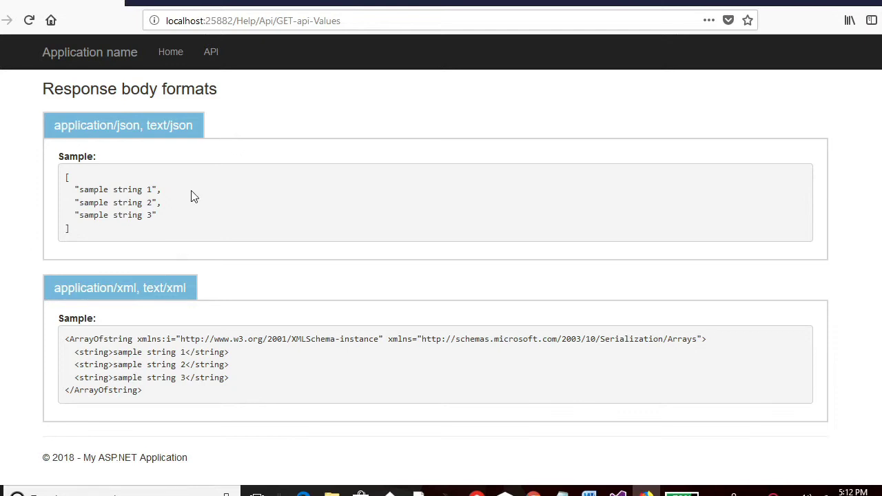
pyautogui.scroll(3)
pyautogui.write('http://localhost:25882/')
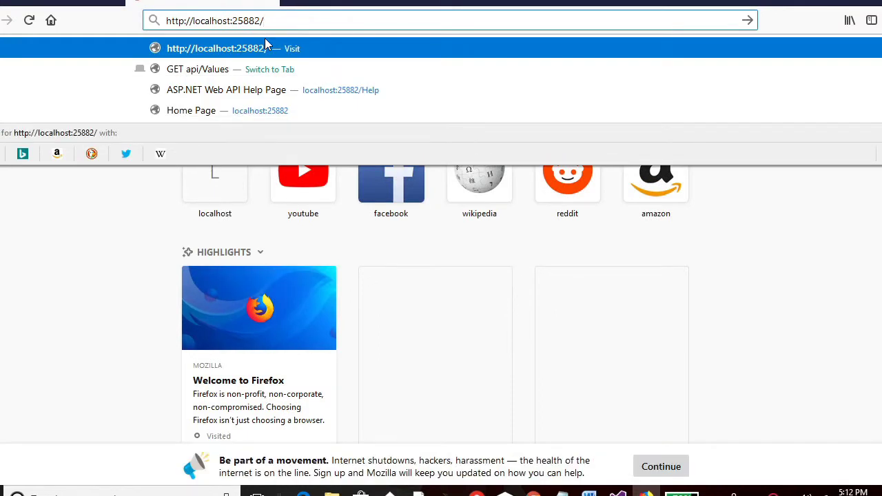
# Step: Load localhost:25882/api/values in a new tab and select a string element in the XML
pyautogui.write('api')
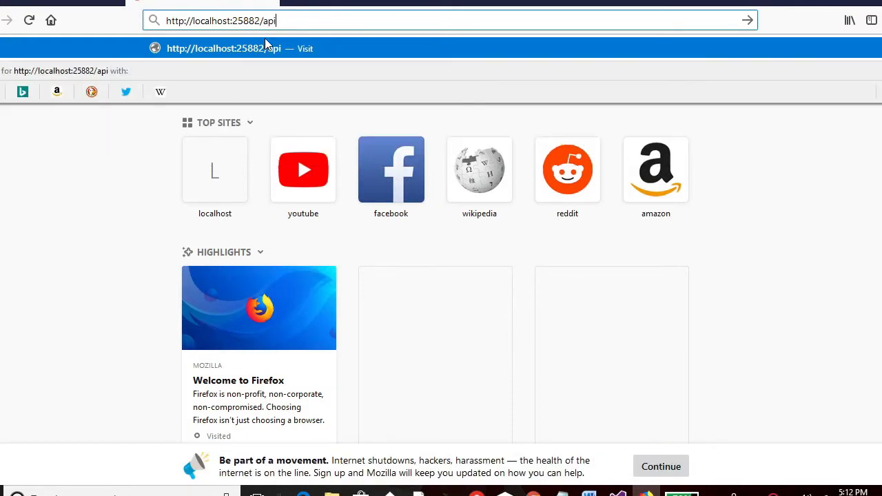
pyautogui.write('/values')
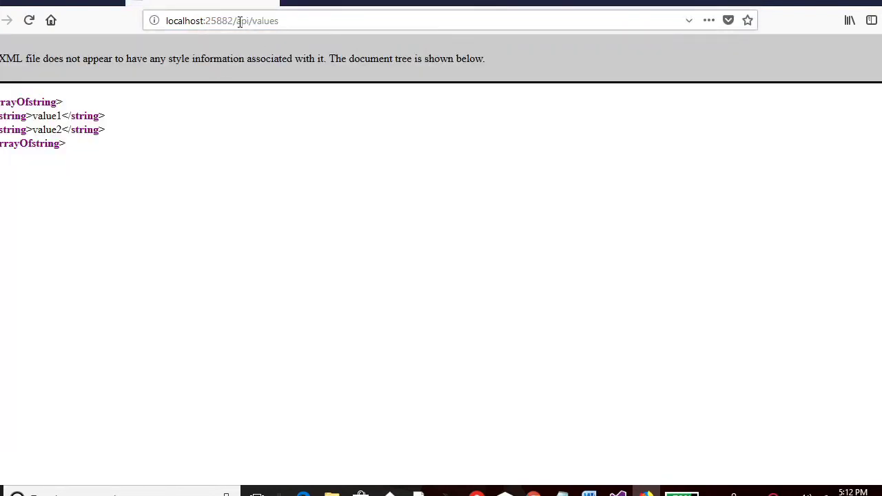
pyautogui.click(186, 20)
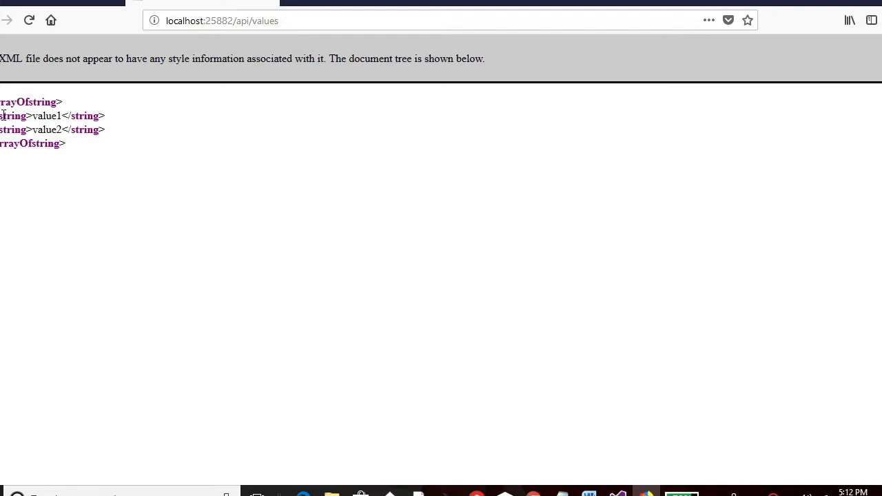
pyautogui.doubleClick(40, 144)
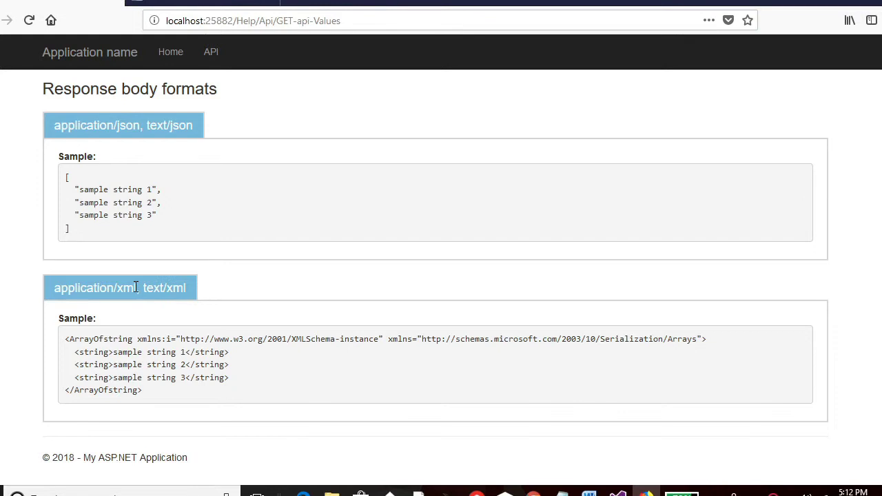
# Step: Review the JSON and XML response samples, then return to Help Page Home
pyautogui.scroll(-3)
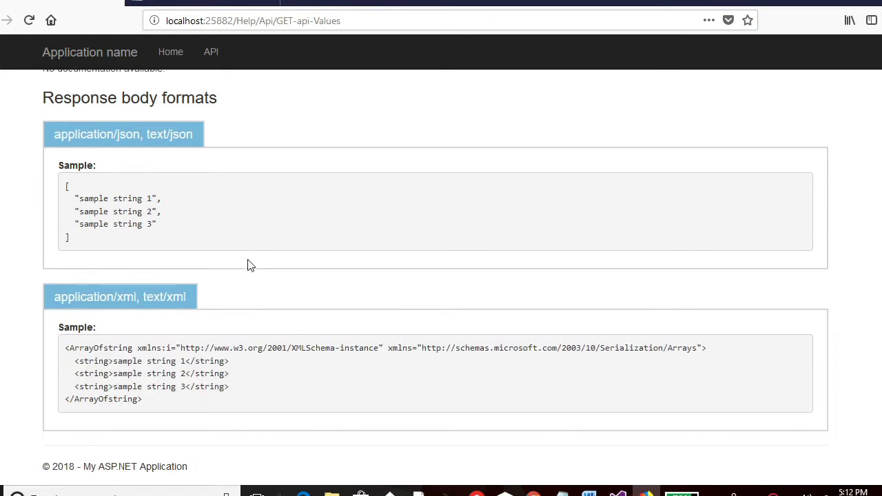
pyautogui.scroll(3)
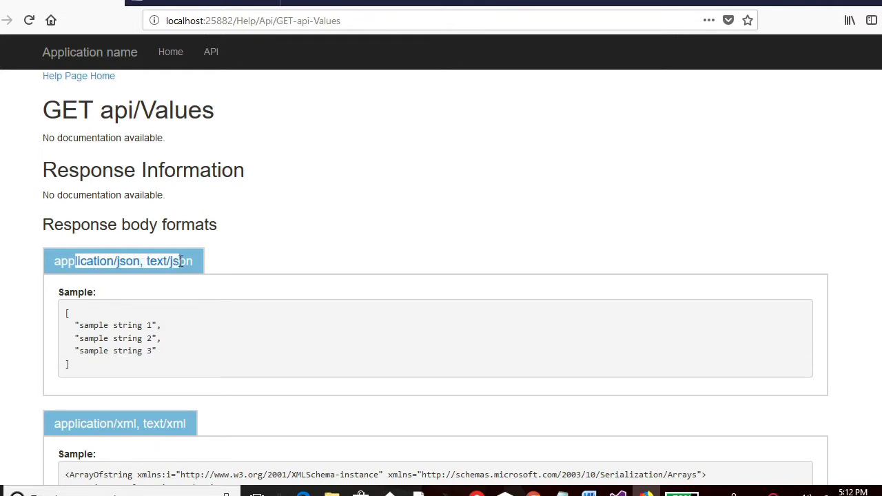
pyautogui.click(258, 230)
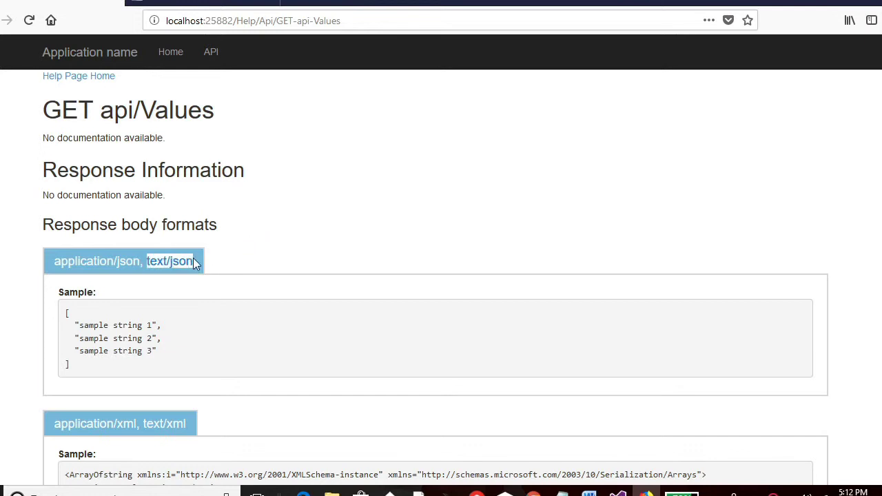
pyautogui.scroll(-3)
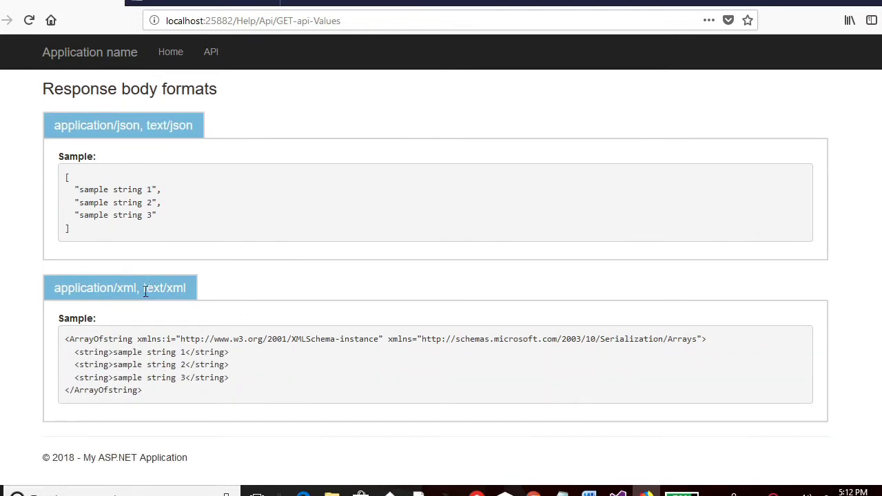
pyautogui.scroll(3)
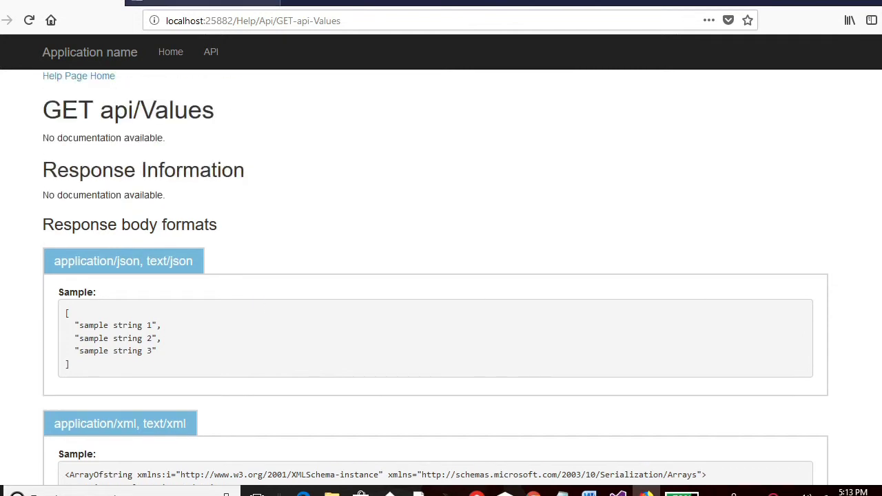
pyautogui.click(79, 76)
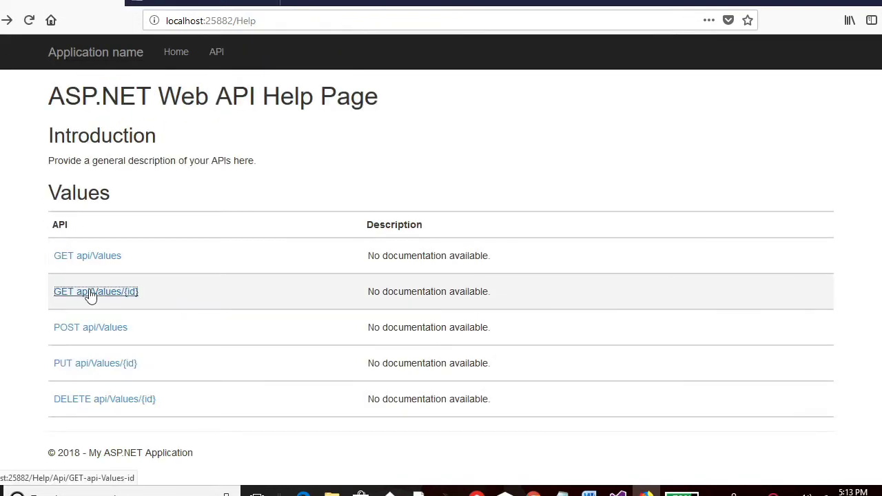
pyautogui.click(95, 291)
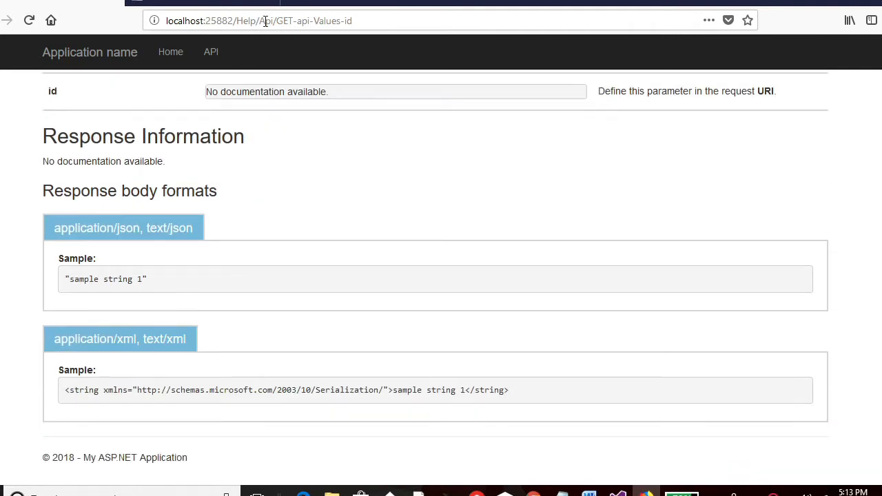
pyautogui.write('localhost:25882/api/values')
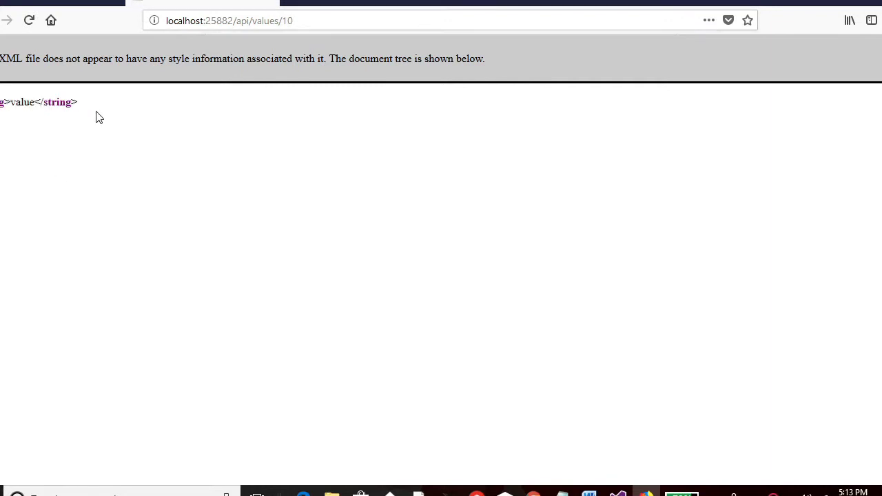
pyautogui.doubleClick(285, 20)
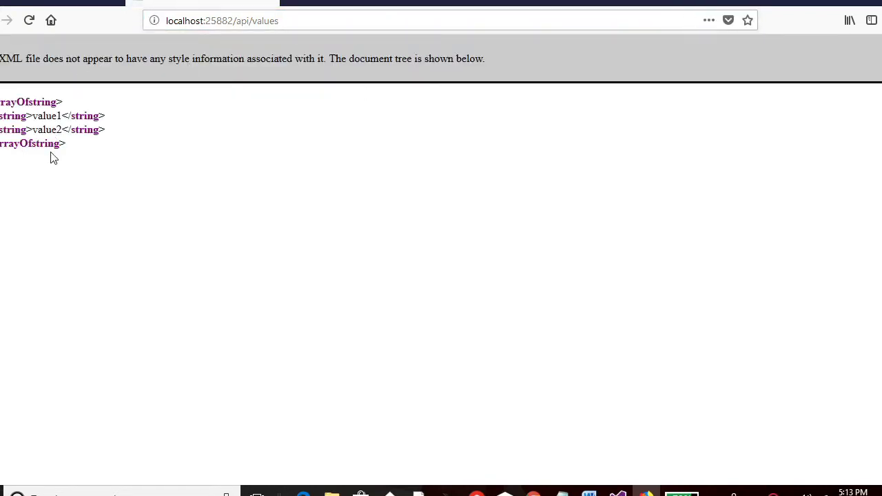
pyautogui.click(336, 20)
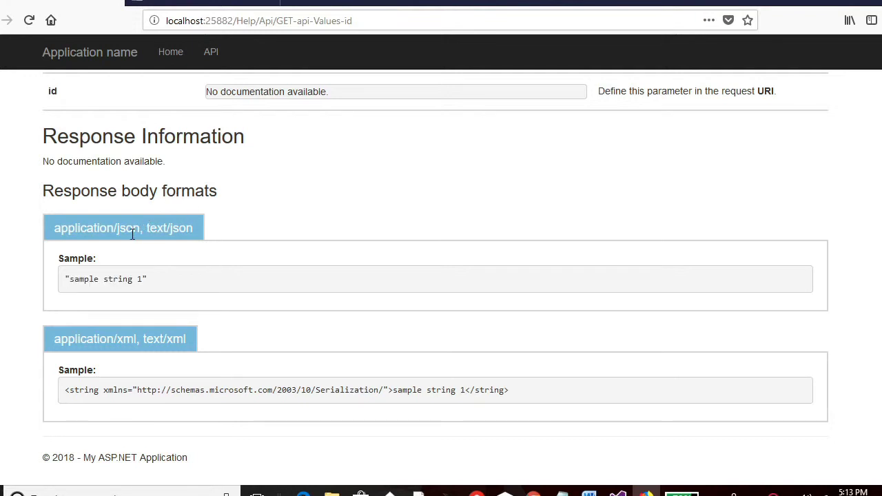
pyautogui.moveTo(138, 339)
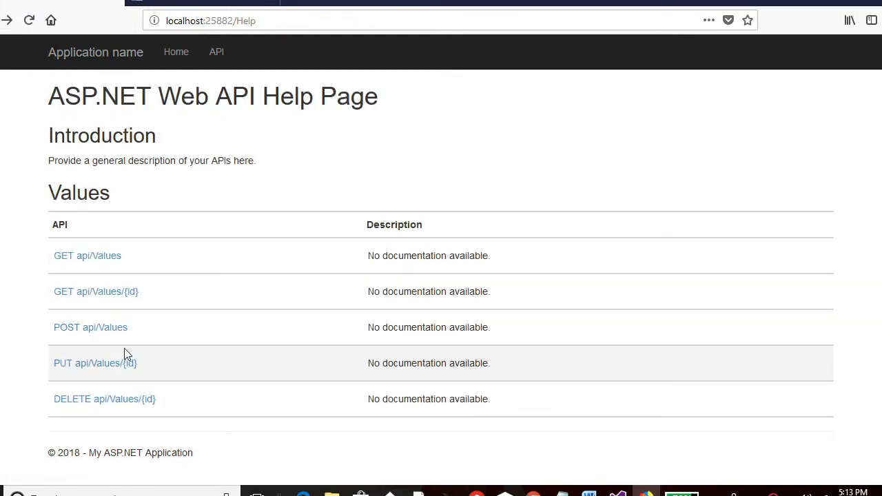
pyautogui.moveTo(107, 354)
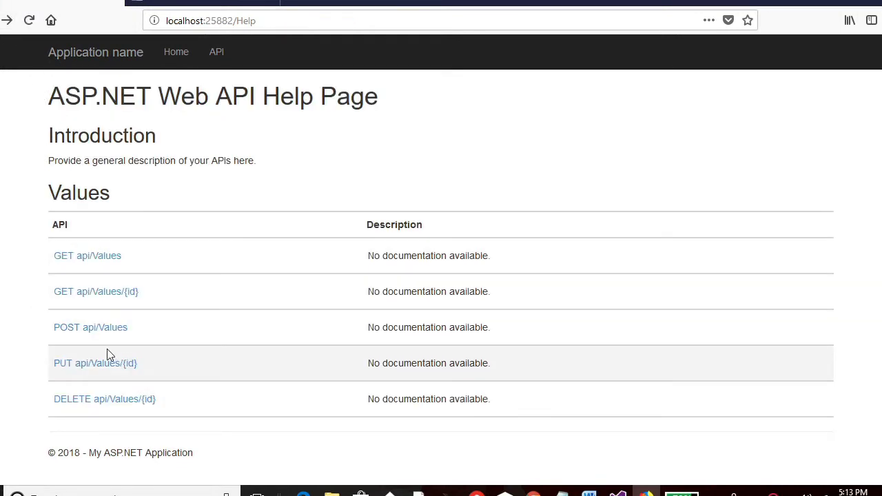
pyautogui.moveTo(134, 348)
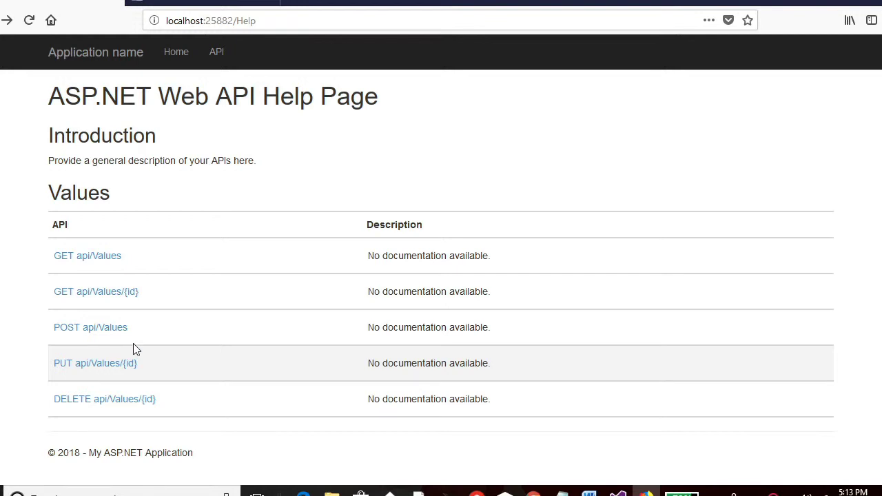
pyautogui.moveTo(217, 255)
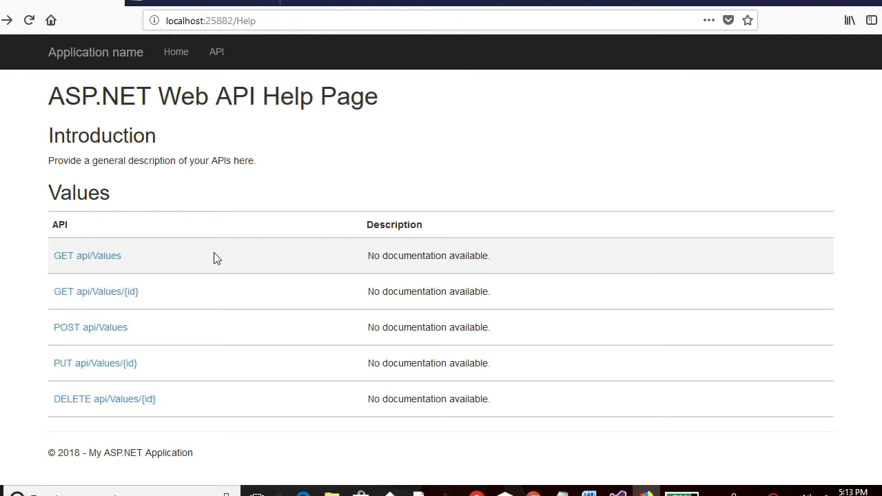
pyautogui.moveTo(270, 268)
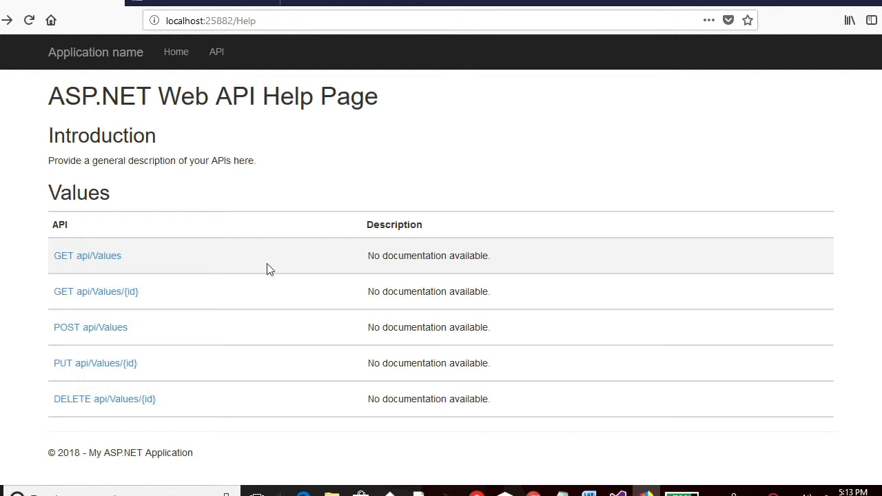
pyautogui.moveTo(564, 317)
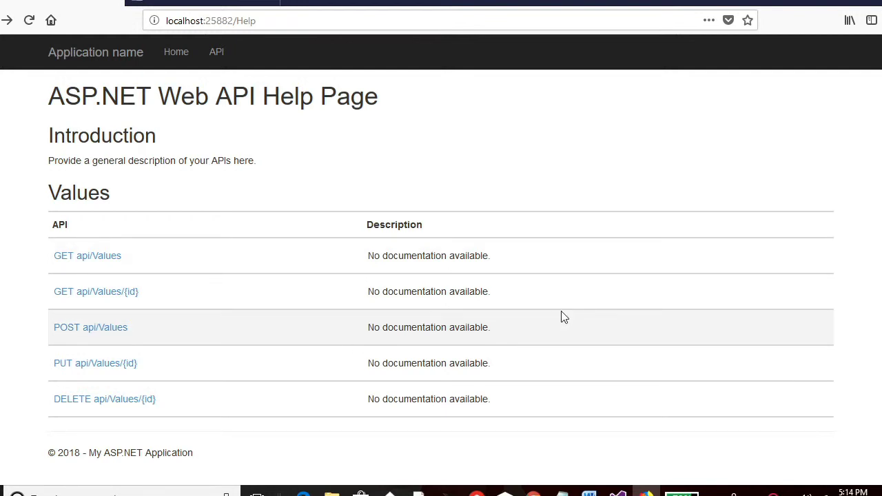
pyautogui.moveTo(646, 489)
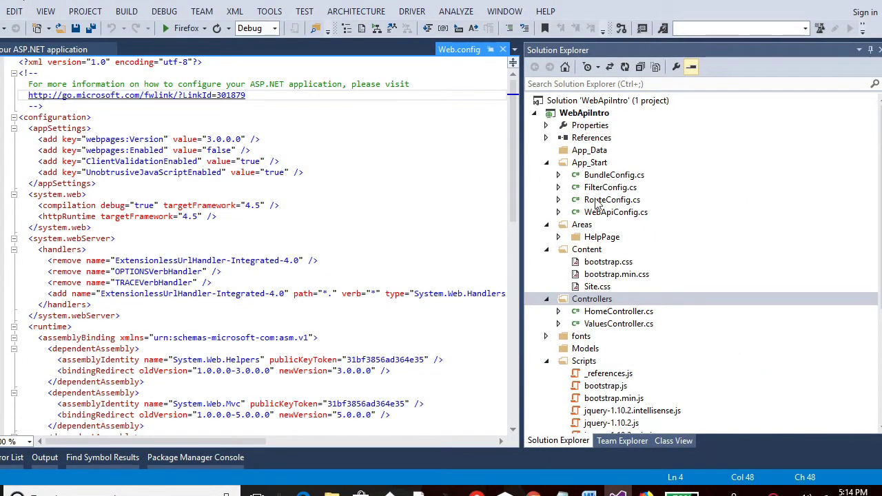
# Step: Compare RouteConfig and WebApiConfig's api/{controller}/{id} template with the api/values/23 URL, then open ValuesController.cs
pyautogui.doubleClick(612, 199)
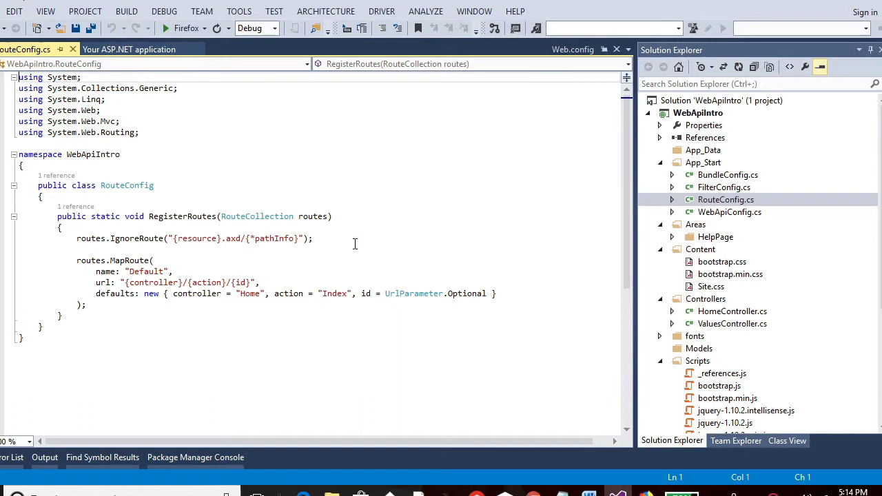
pyautogui.moveTo(160, 280)
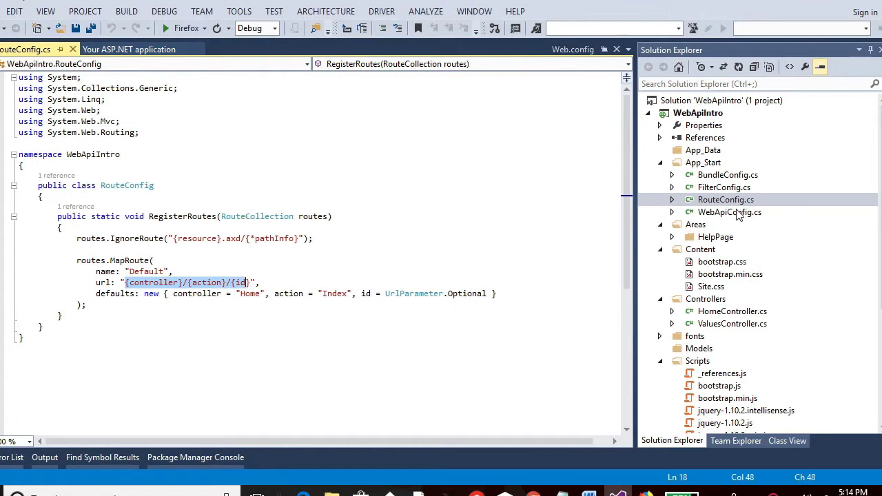
pyautogui.click(728, 212)
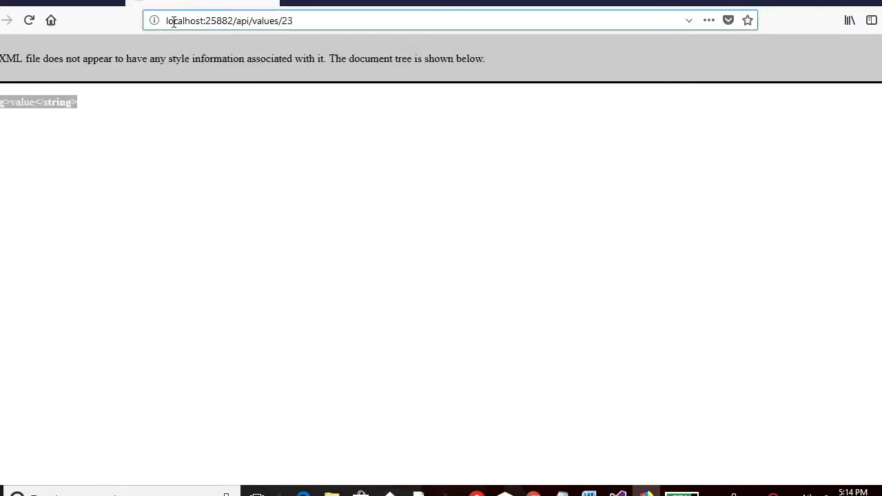
pyautogui.doubleClick(265, 20)
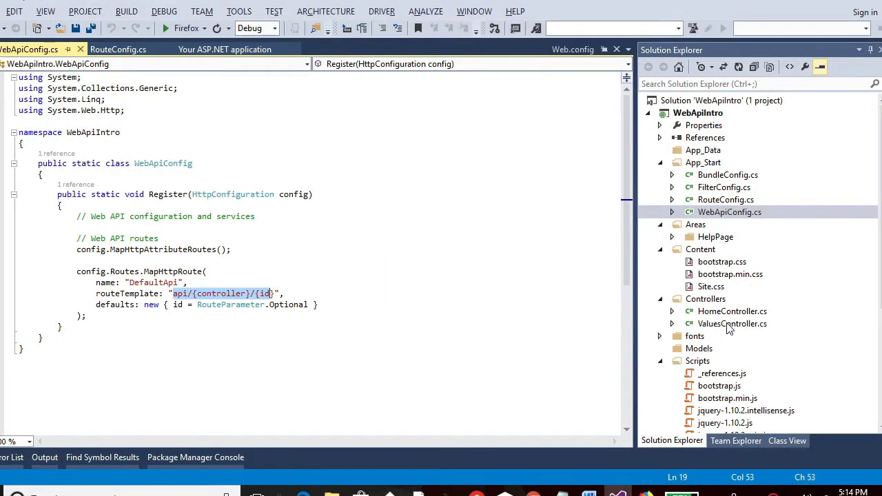
pyautogui.doubleClick(732, 323)
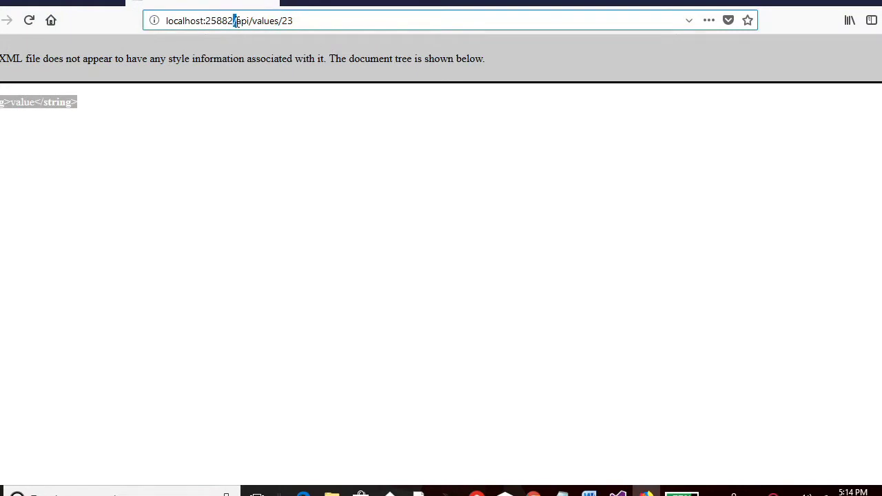
pyautogui.doubleClick(263, 20)
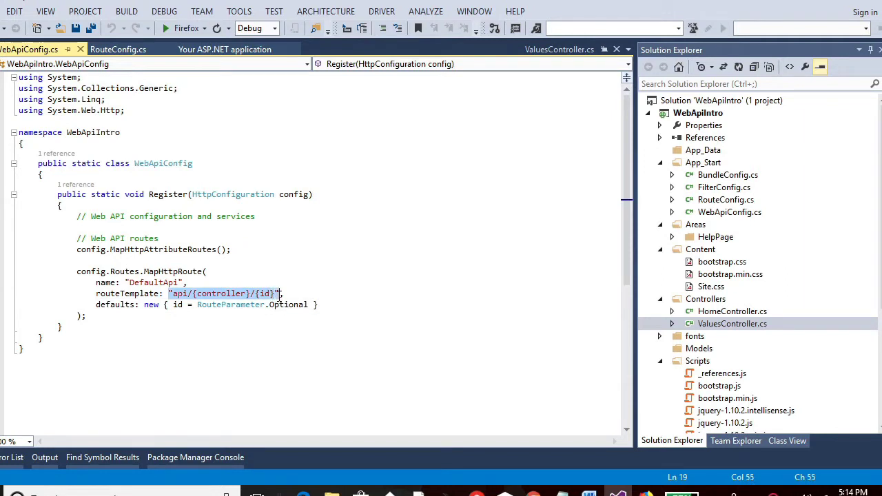
pyautogui.moveTo(279, 299)
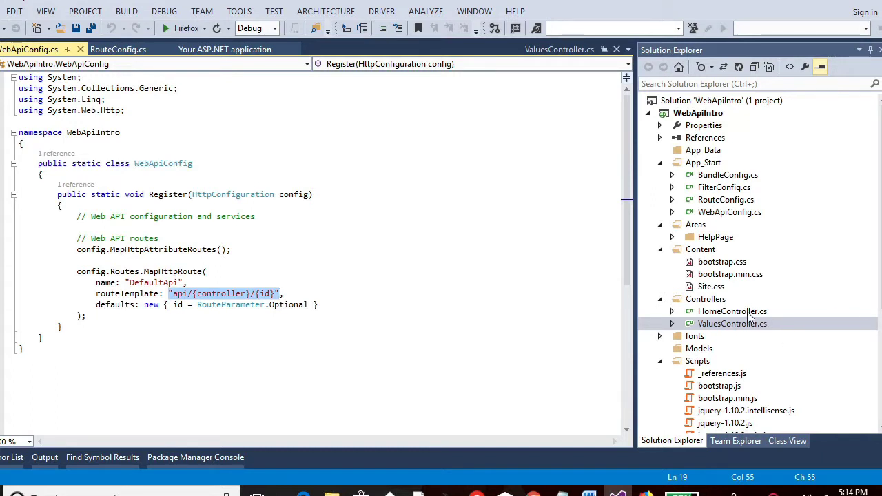
pyautogui.doubleClick(733, 311)
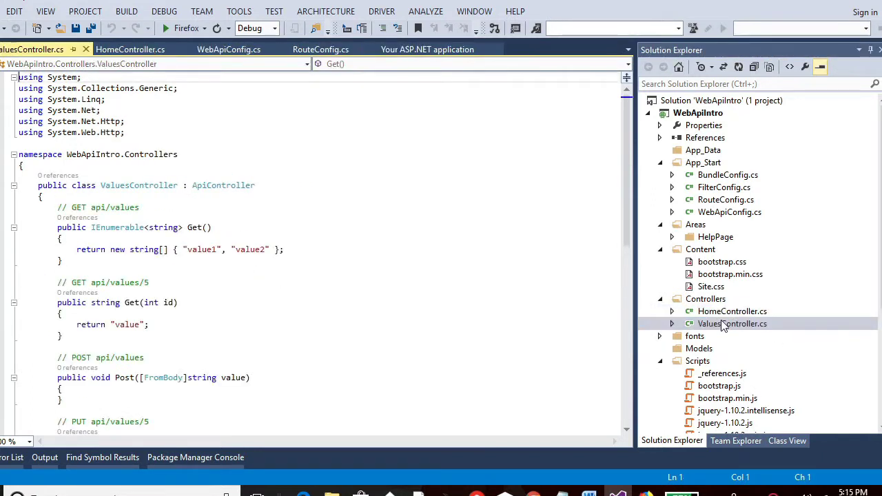
# Step: Open FilterConfig.cs and highlight its global filter registration code
pyautogui.click(724, 186)
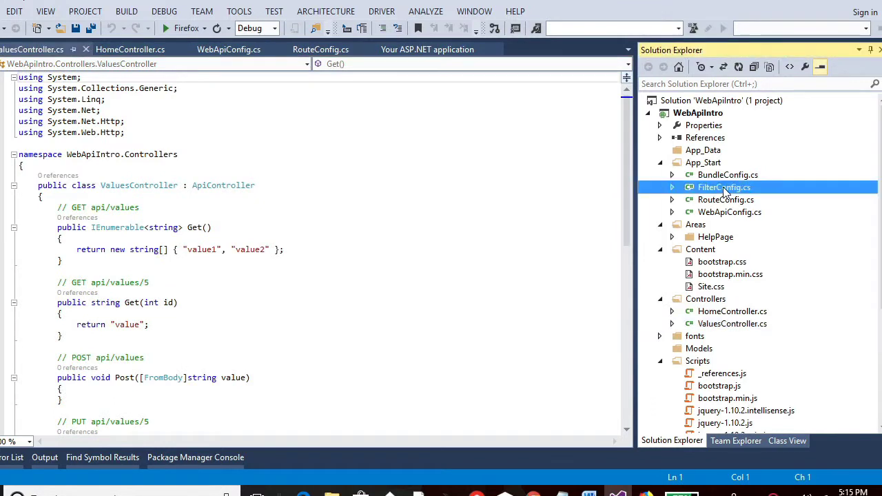
pyautogui.doubleClick(724, 187)
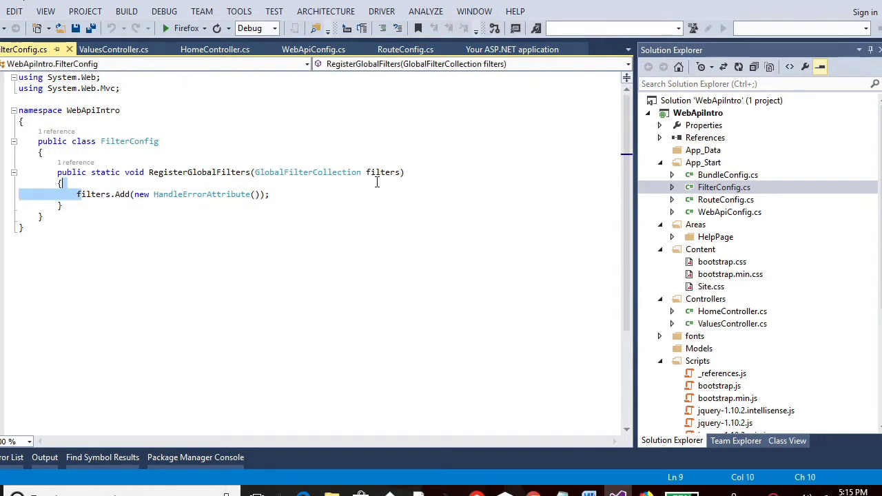
pyautogui.doubleClick(727, 174)
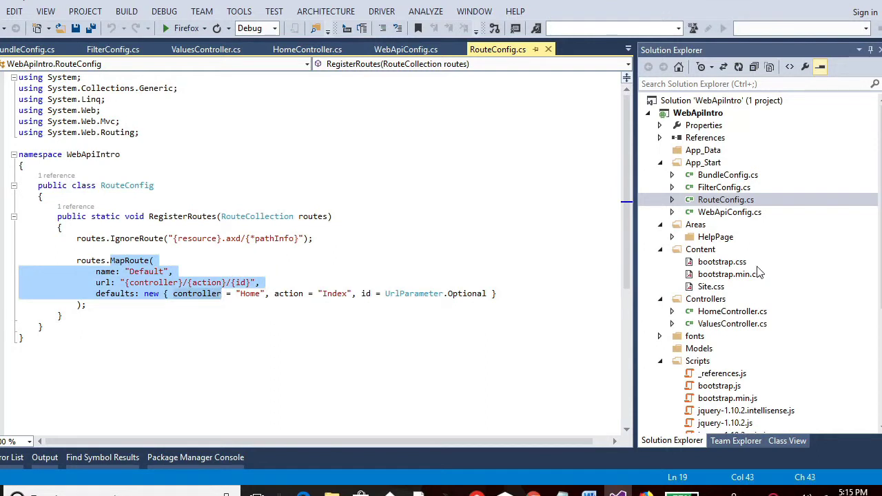
pyautogui.scroll(-3)
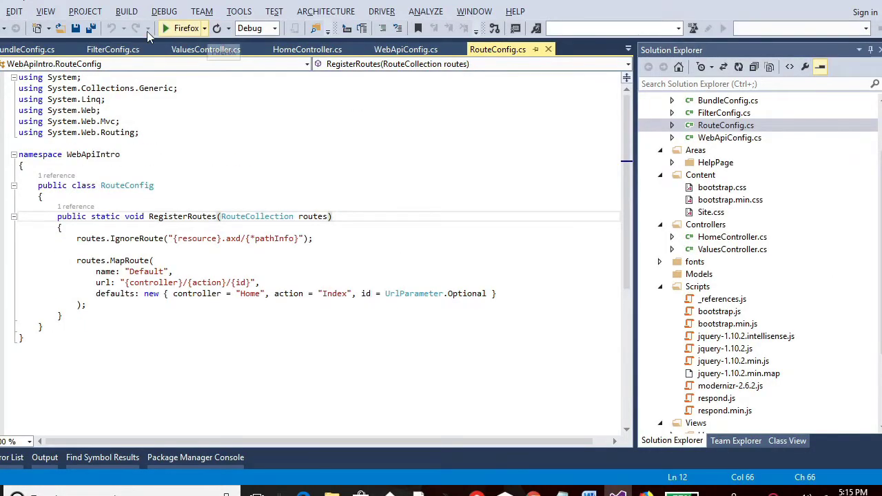
# Step: Relaunch WebApiIntro in Firefox, reload localhost:25882 and open the API help page
pyautogui.click(165, 28)
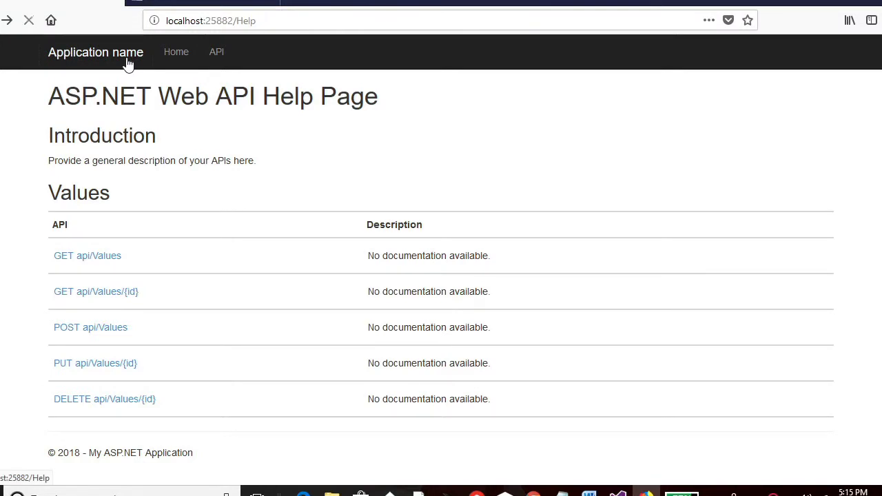
pyautogui.moveTo(176, 52)
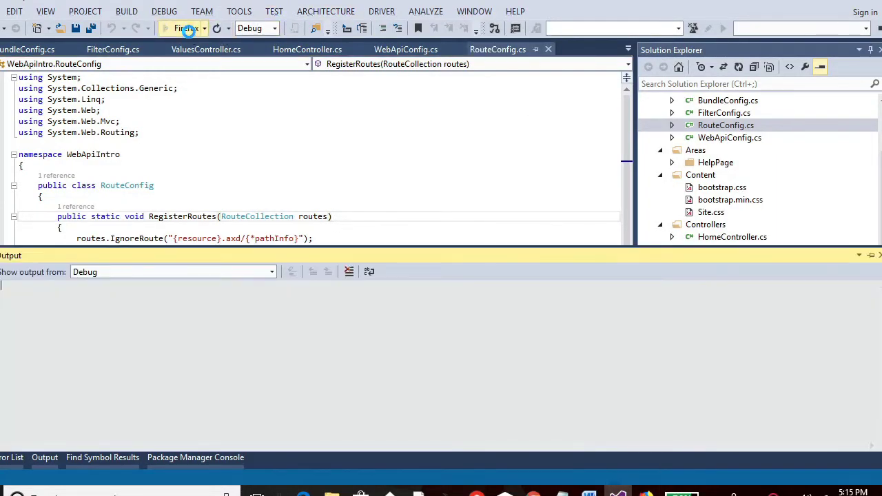
pyautogui.click(184, 28)
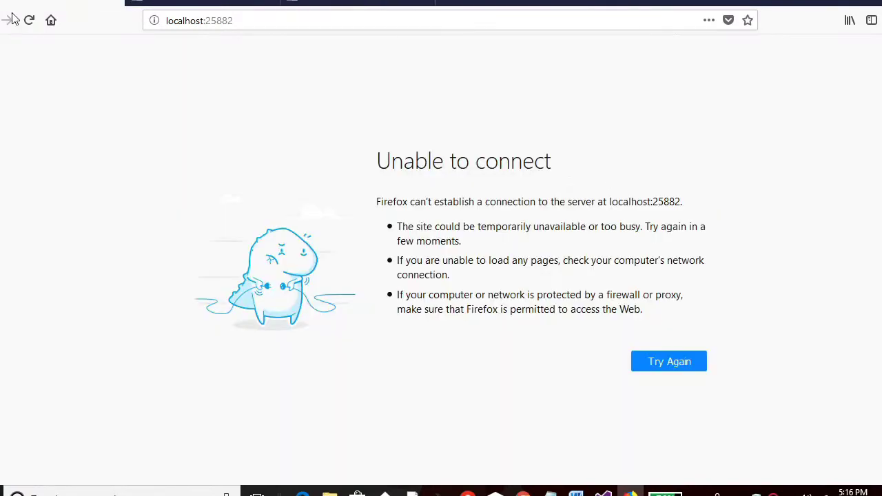
pyautogui.click(668, 361)
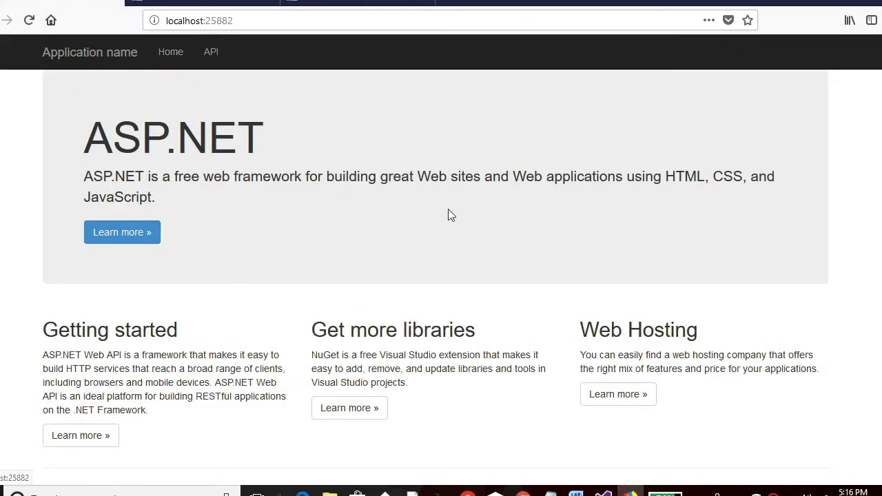
pyautogui.scroll(-3)
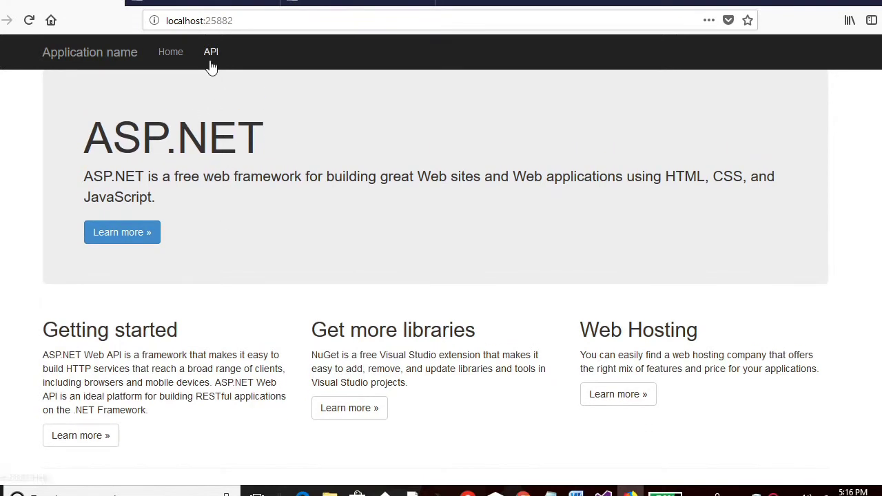
pyautogui.click(211, 51)
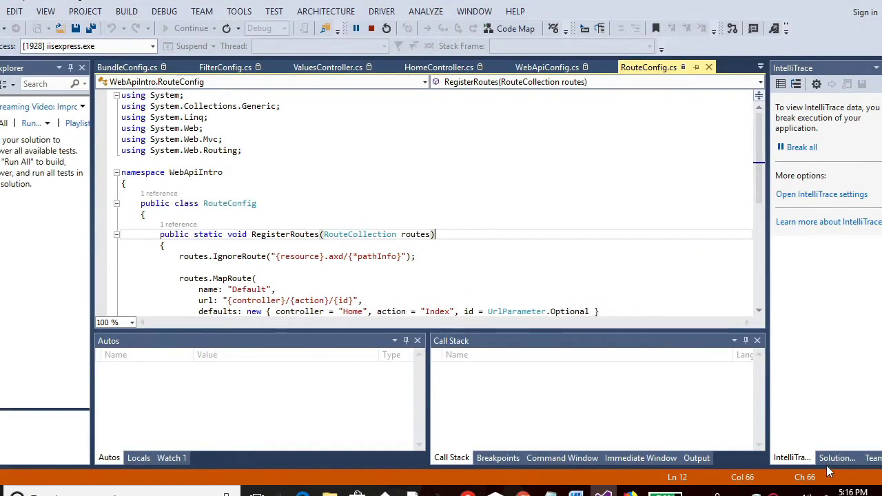
# Step: Show Solution Explorer in the debug layout and collapse the Scripts folder
pyautogui.click(837, 458)
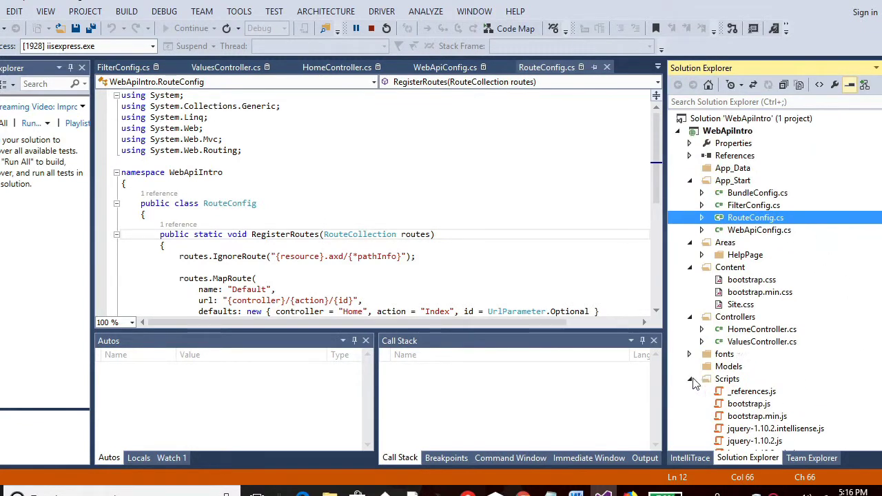
pyautogui.click(689, 378)
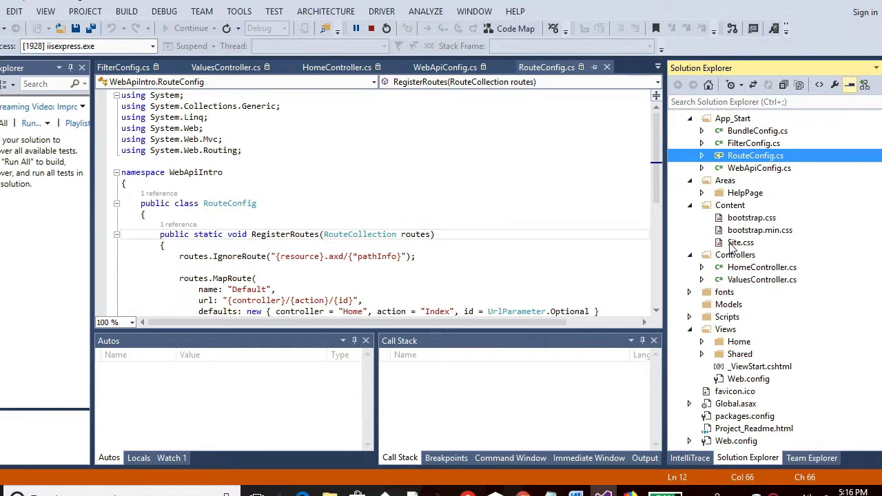
pyautogui.scroll(3)
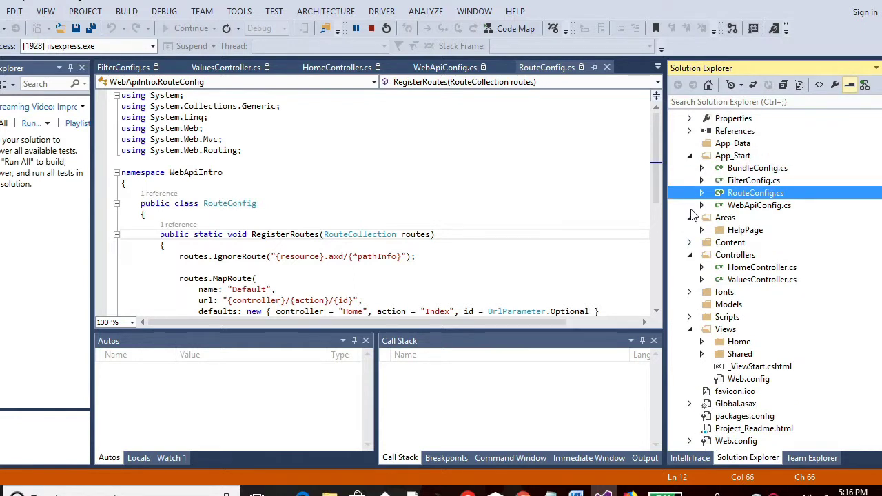